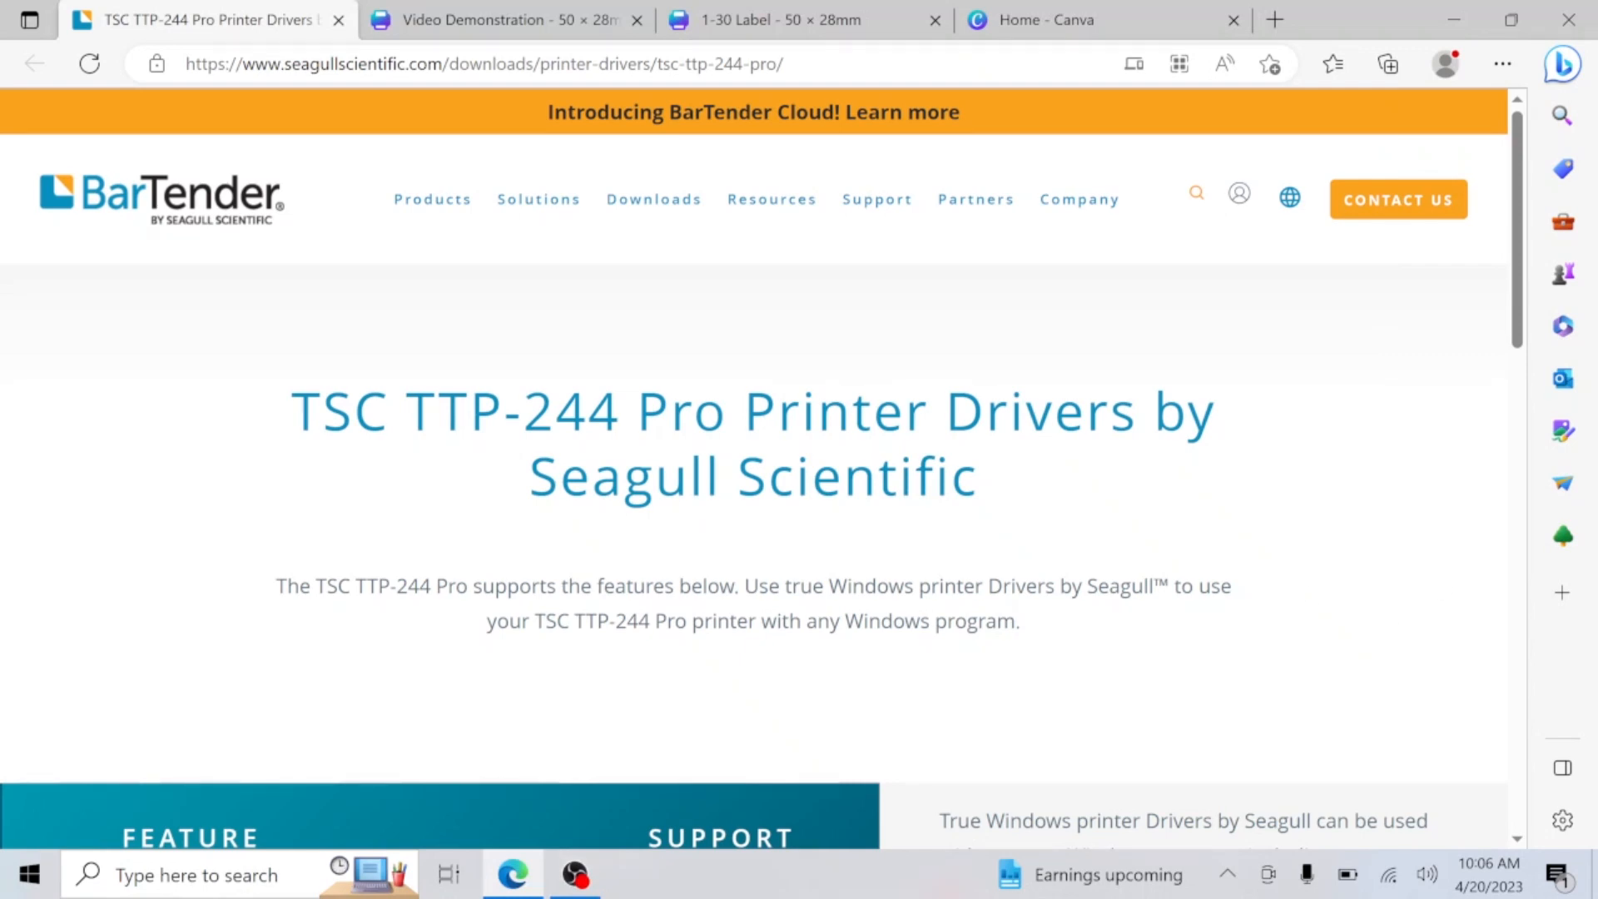
Download TSC_2023.1.exe, the TSC TTP-244 Pro driver, from Seagull Scientific's drivers page
click(479, 63)
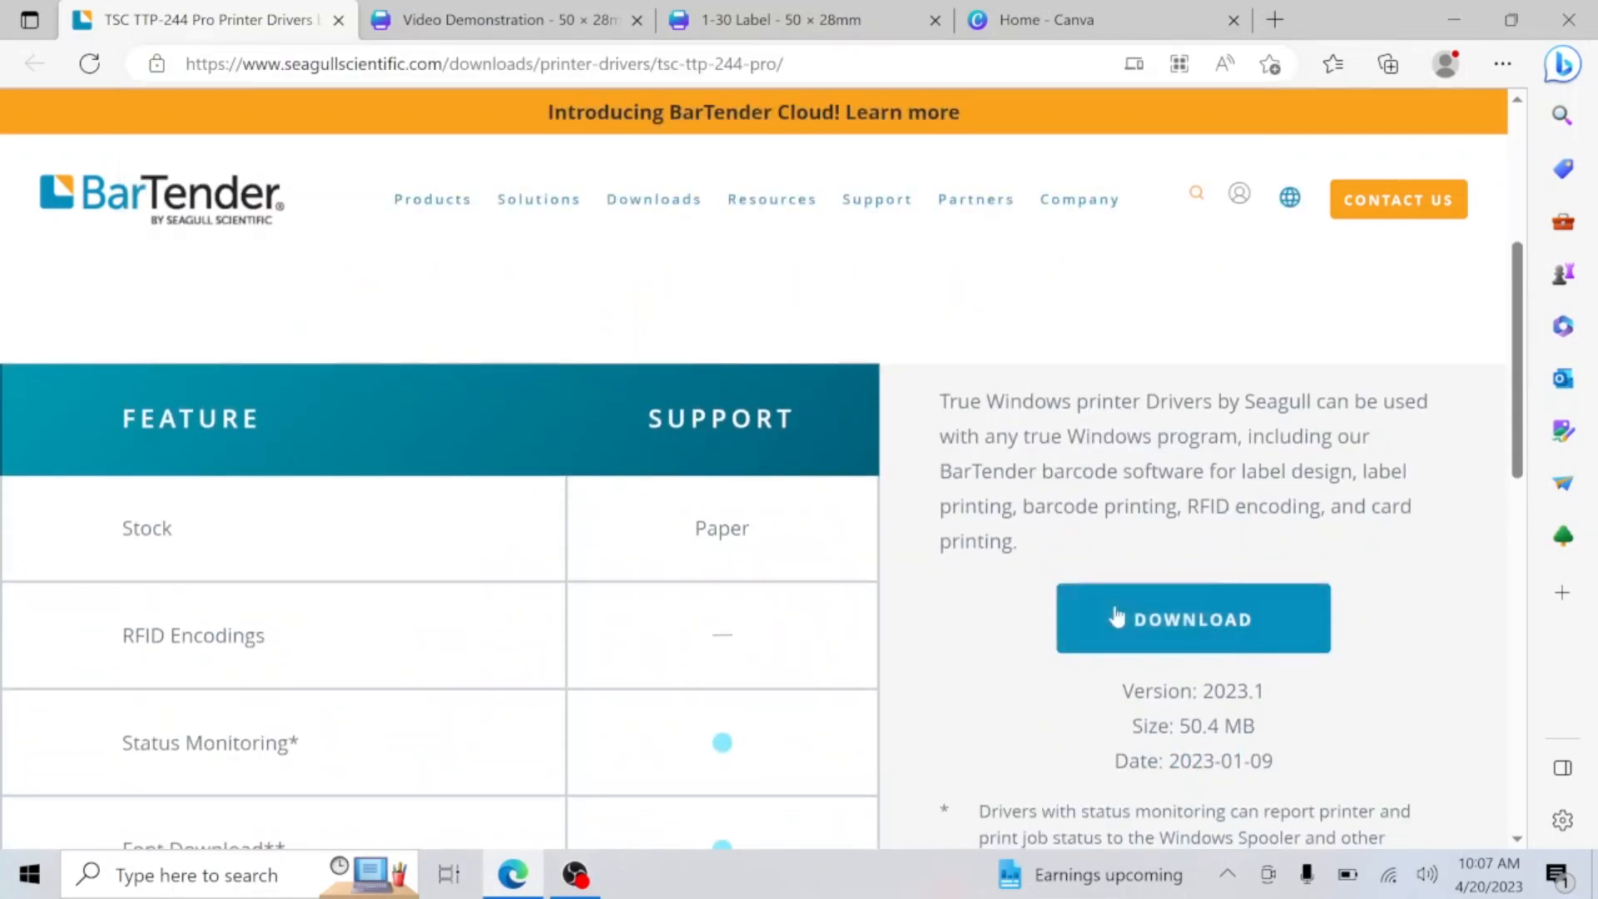
click(1193, 617)
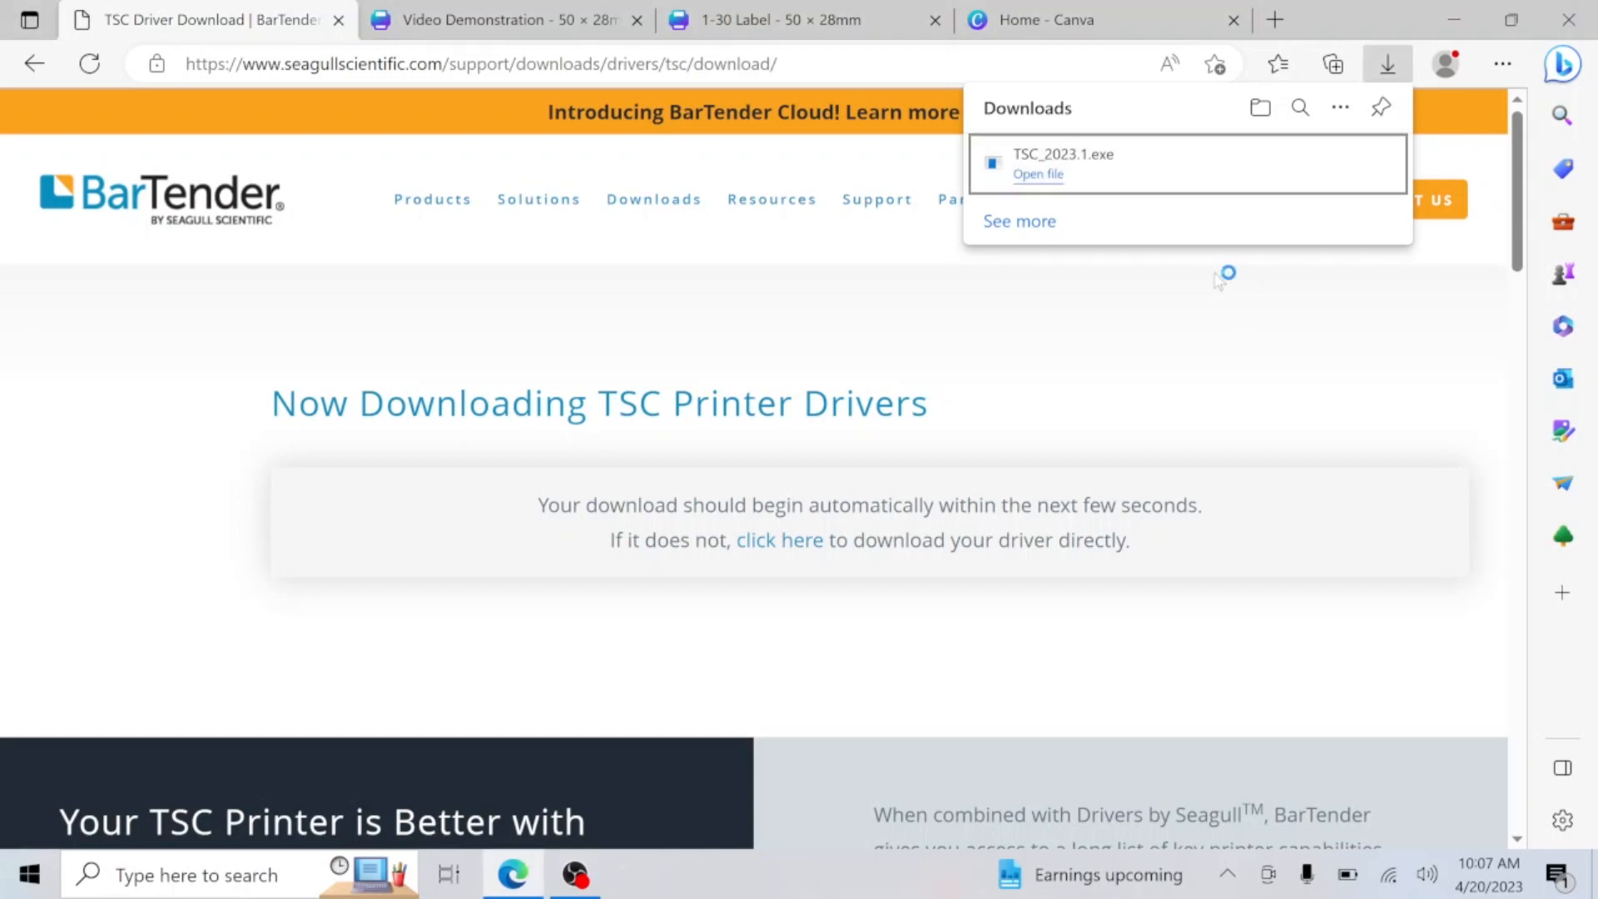
Run TSC_2023.1.exe, accept the license, and install TTP-244 Pro with its default name
click(1036, 173)
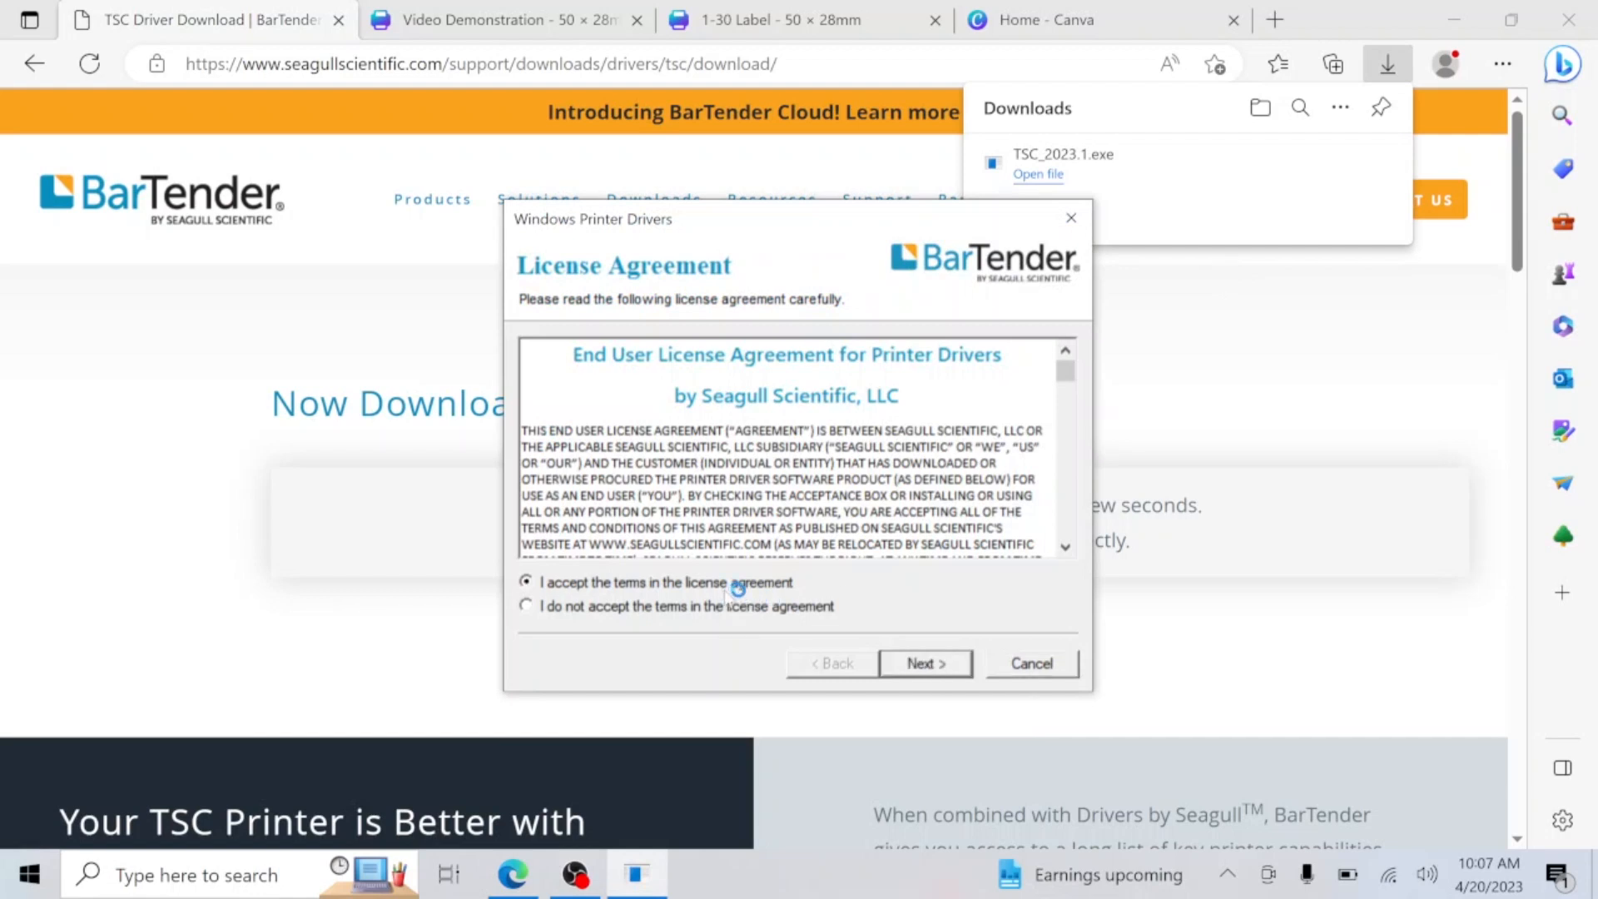
click(923, 662)
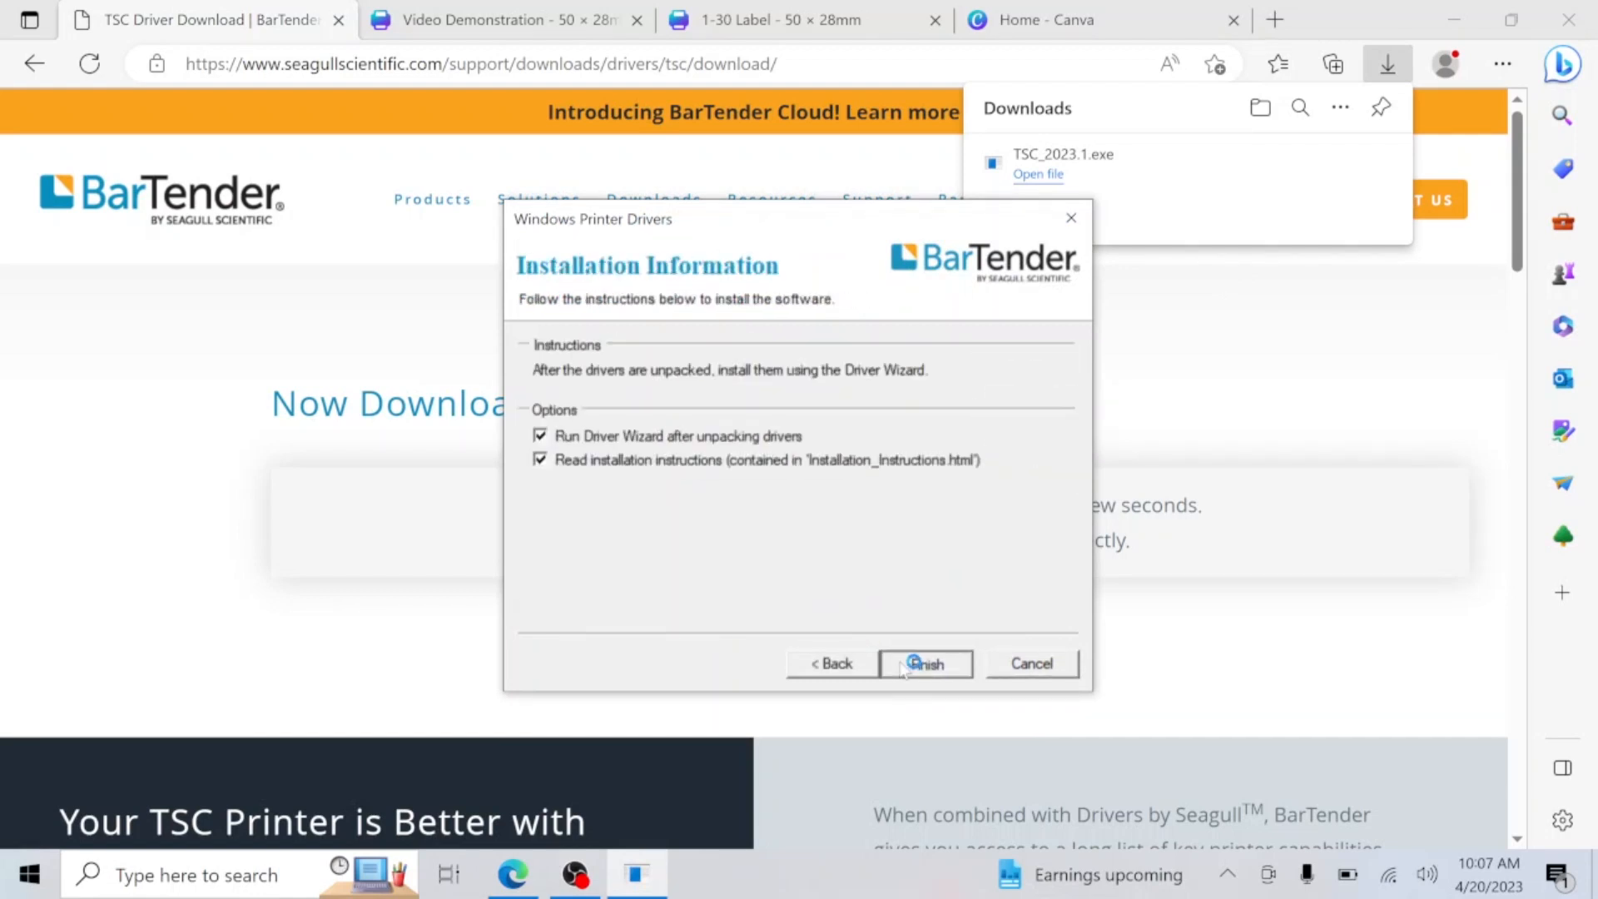
click(923, 663)
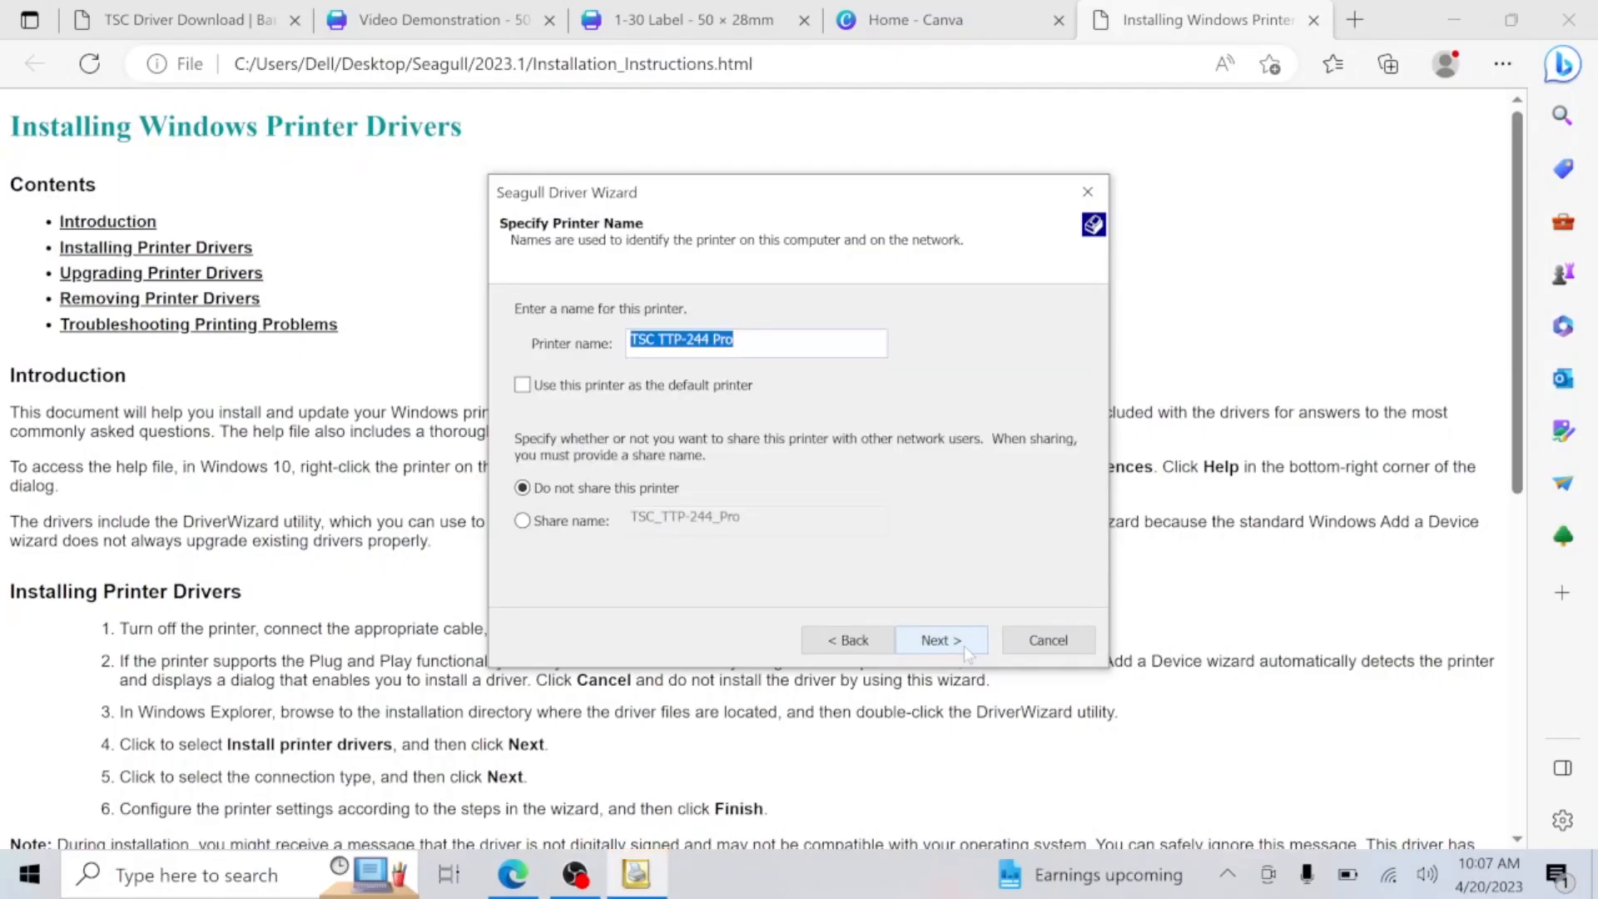
click(939, 640)
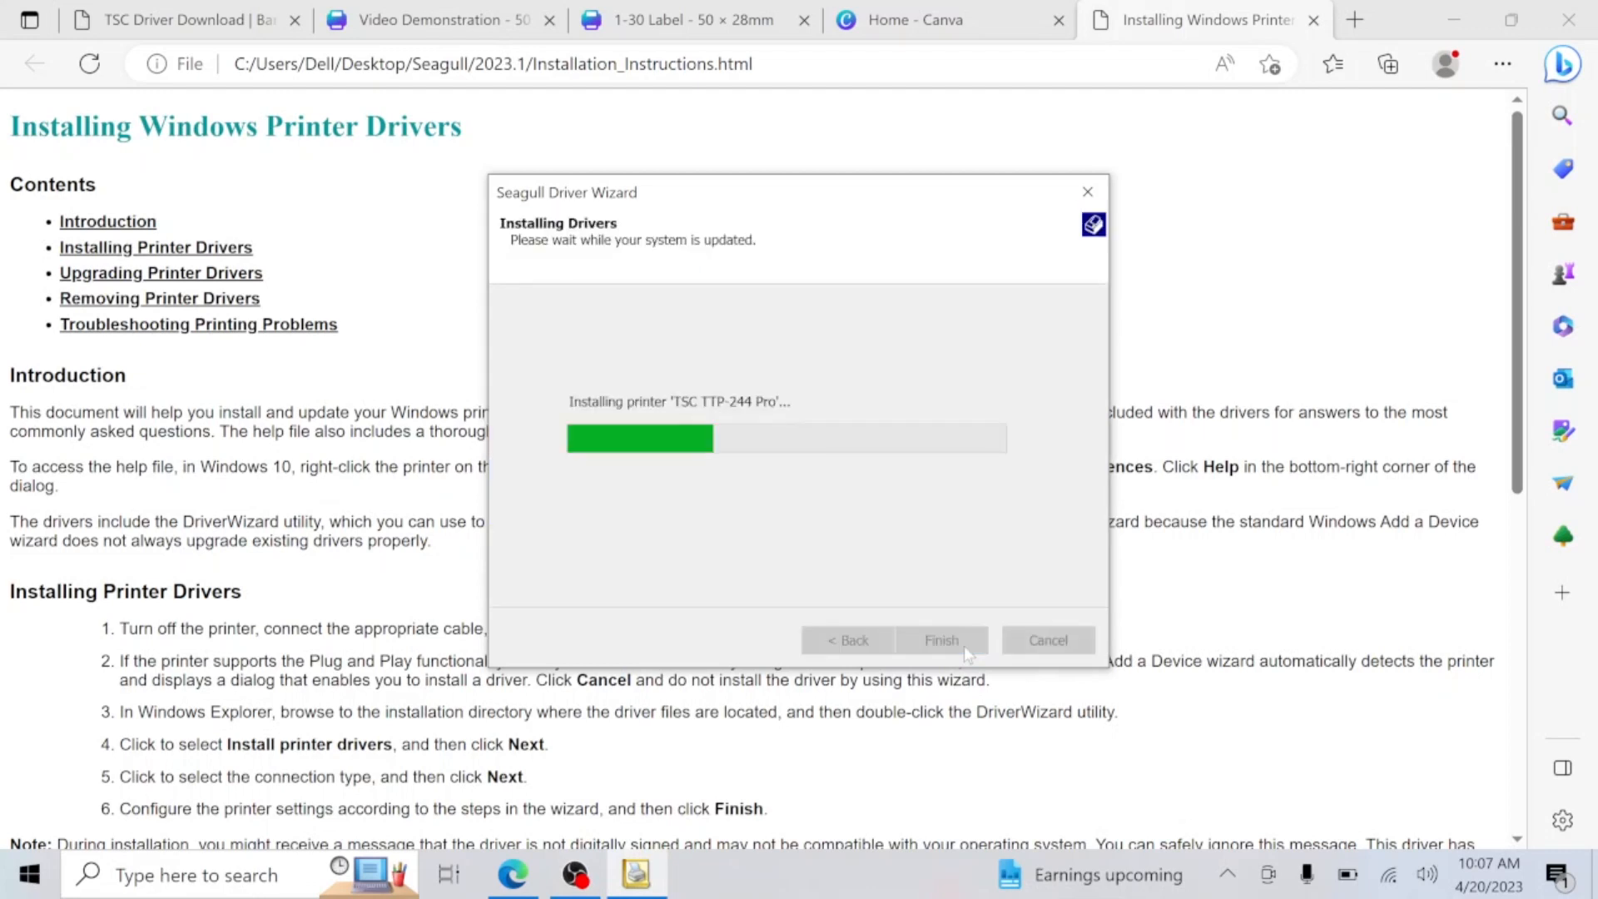
mouse_move(747, 516)
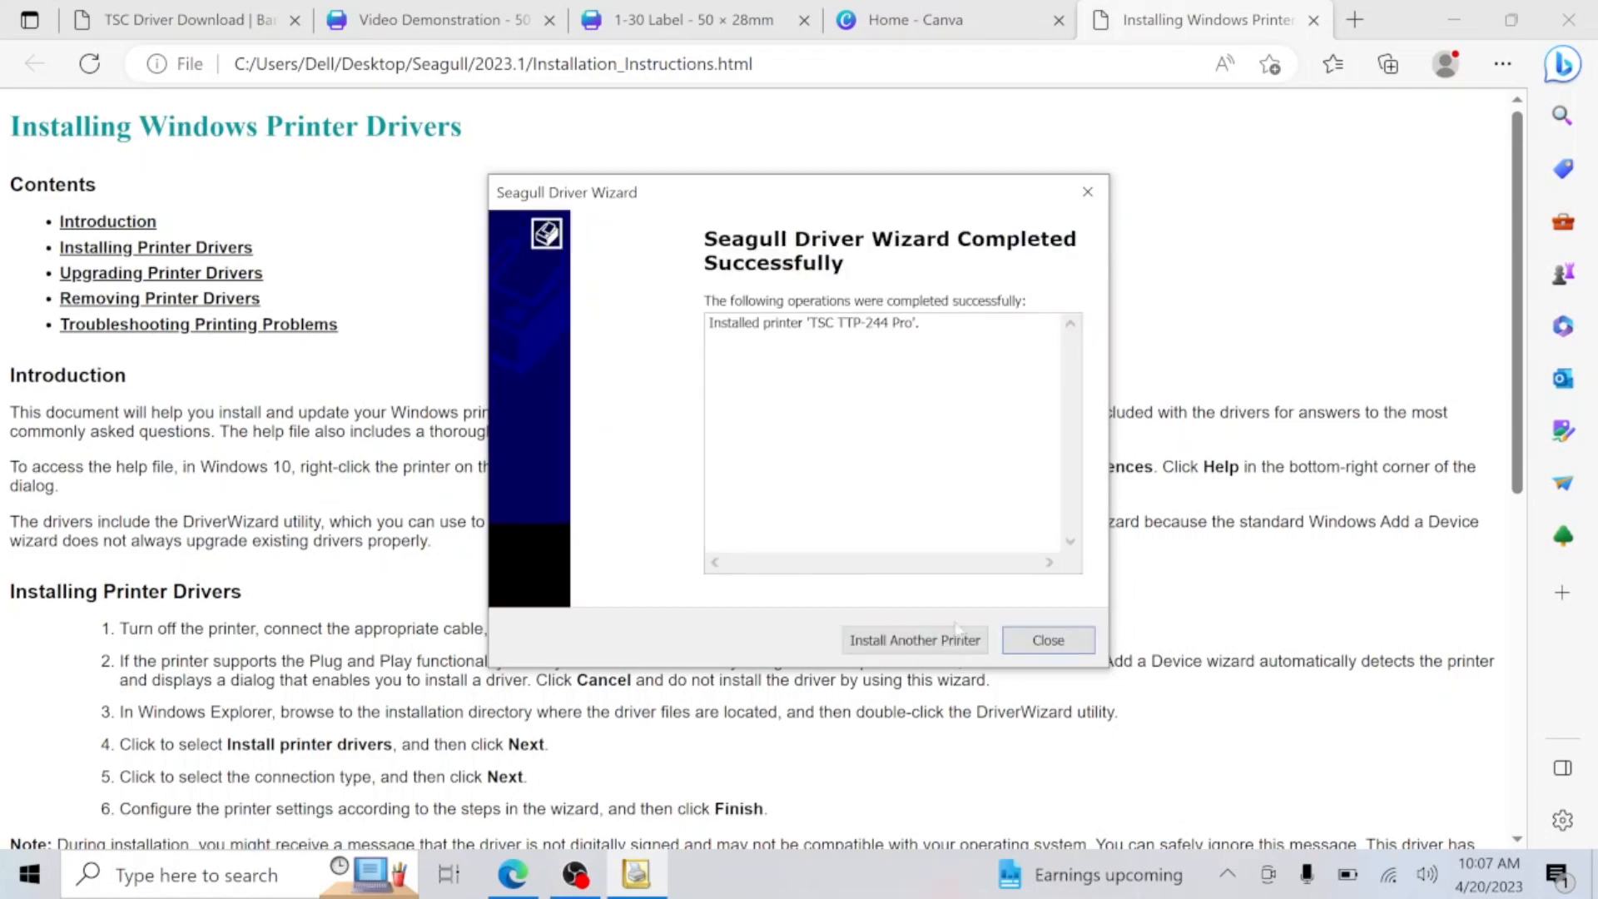
click(1047, 640)
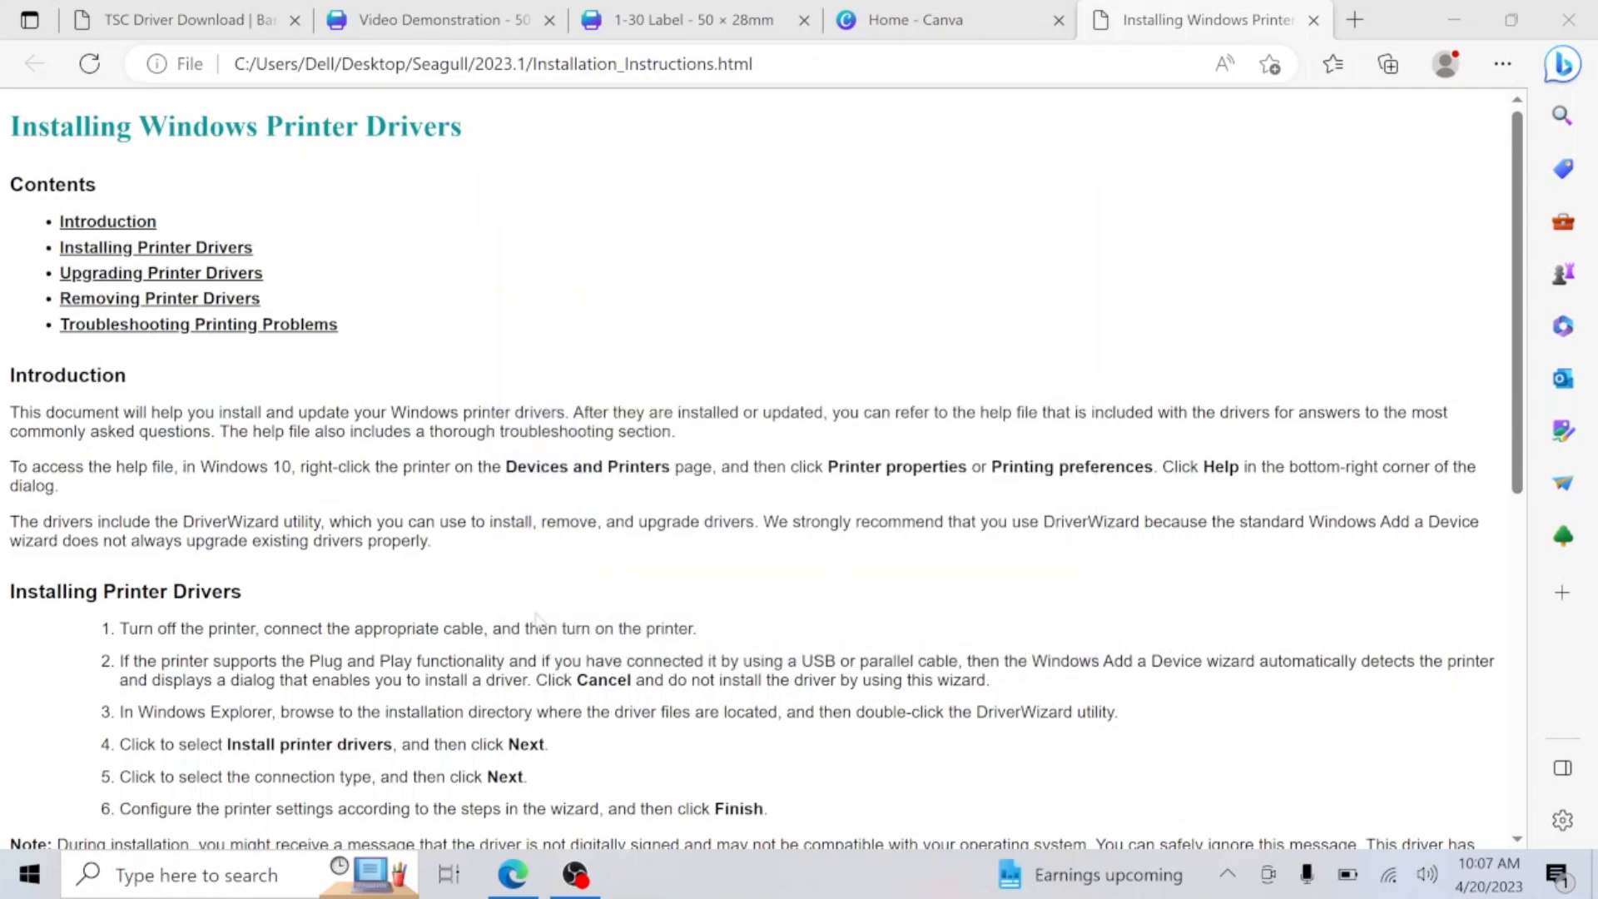
Find TSC TTP-244 Pro via a 'printer' search and open its Printing preferences
click(194, 875)
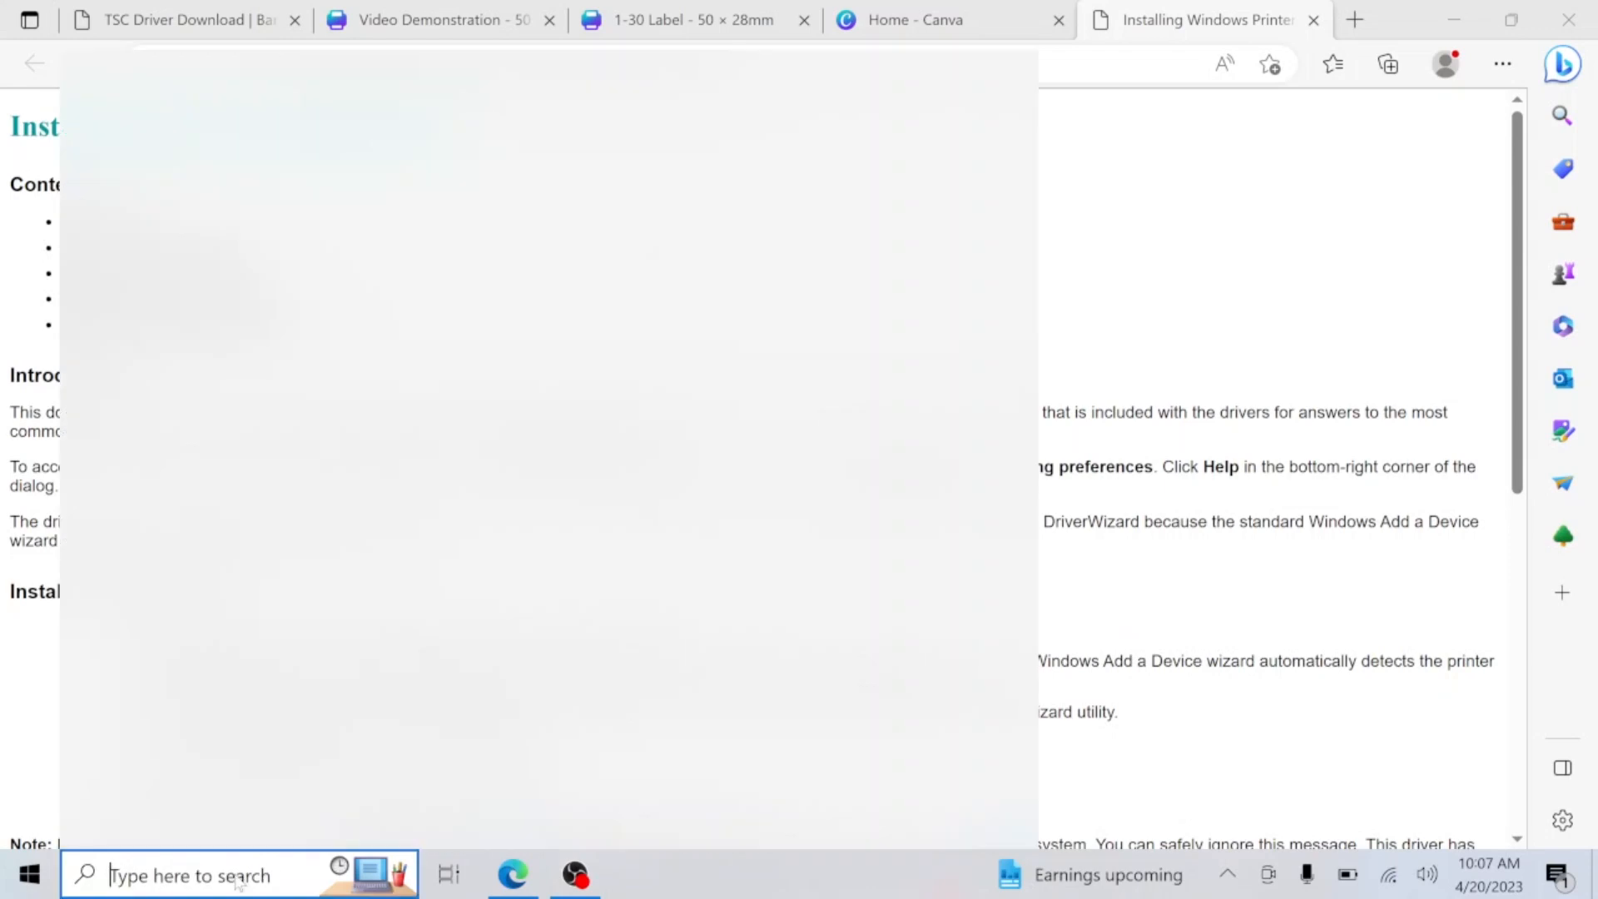
text(printer)
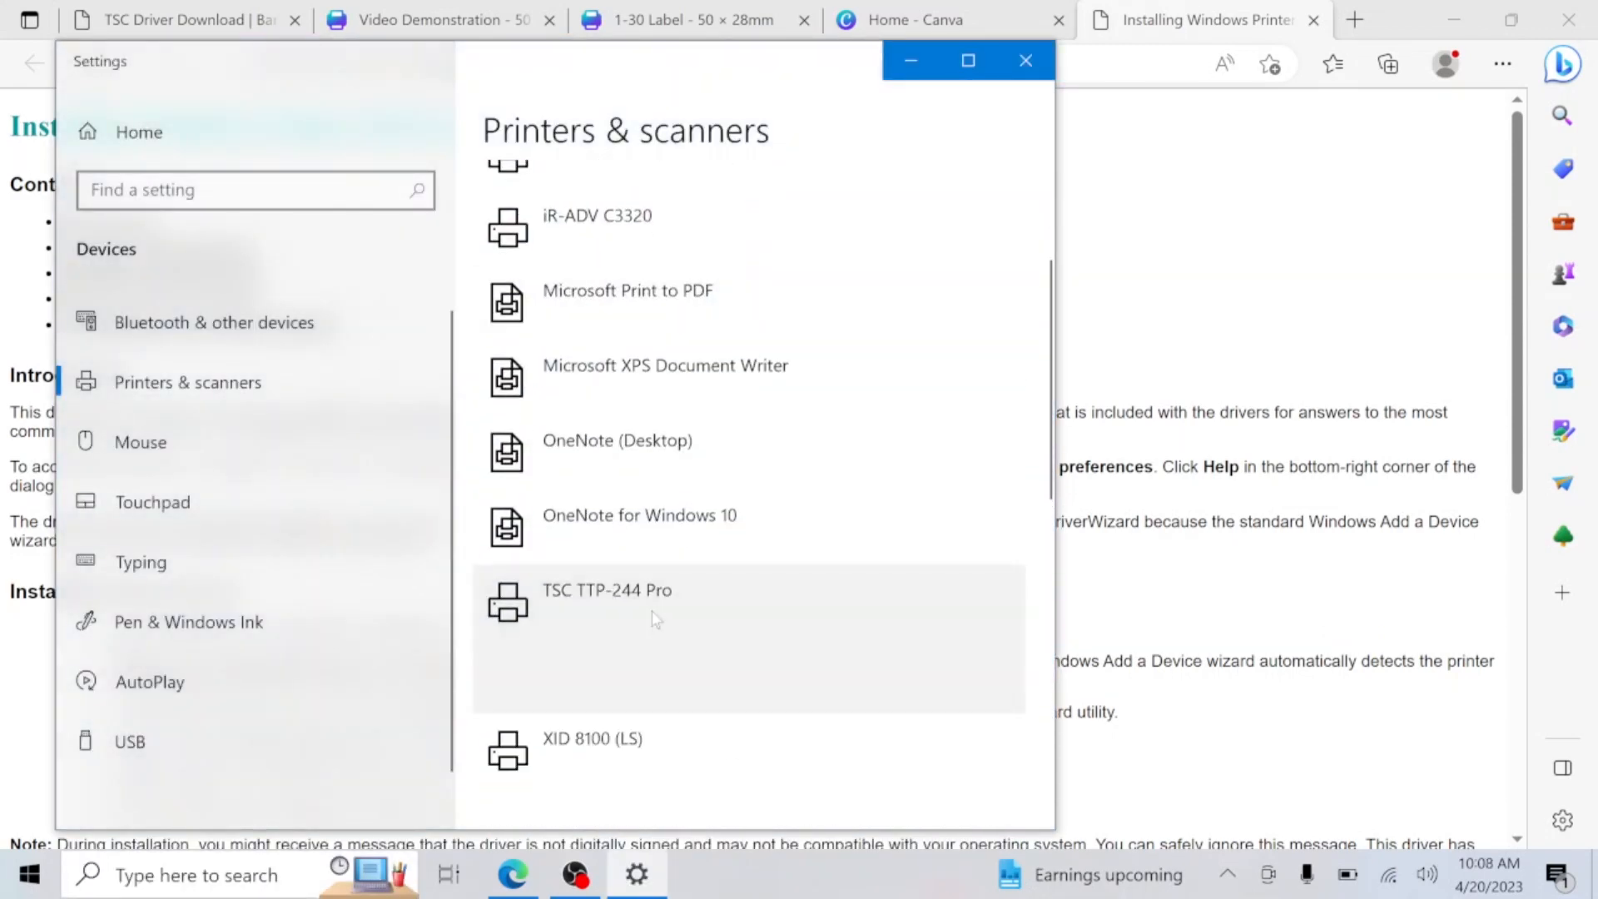
click(605, 600)
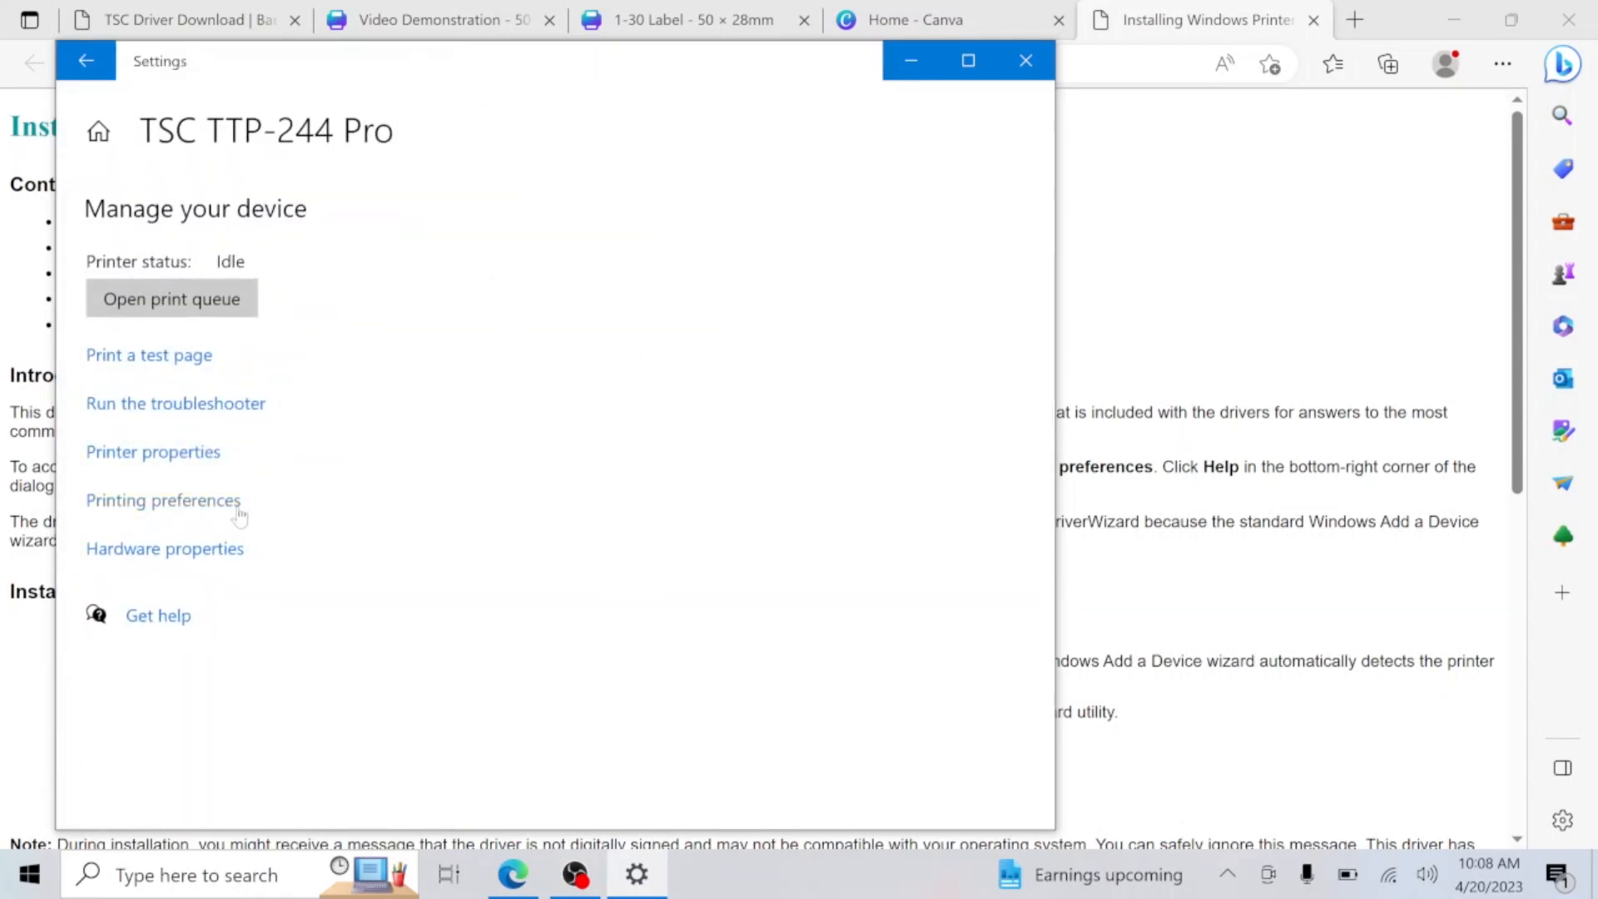
click(163, 499)
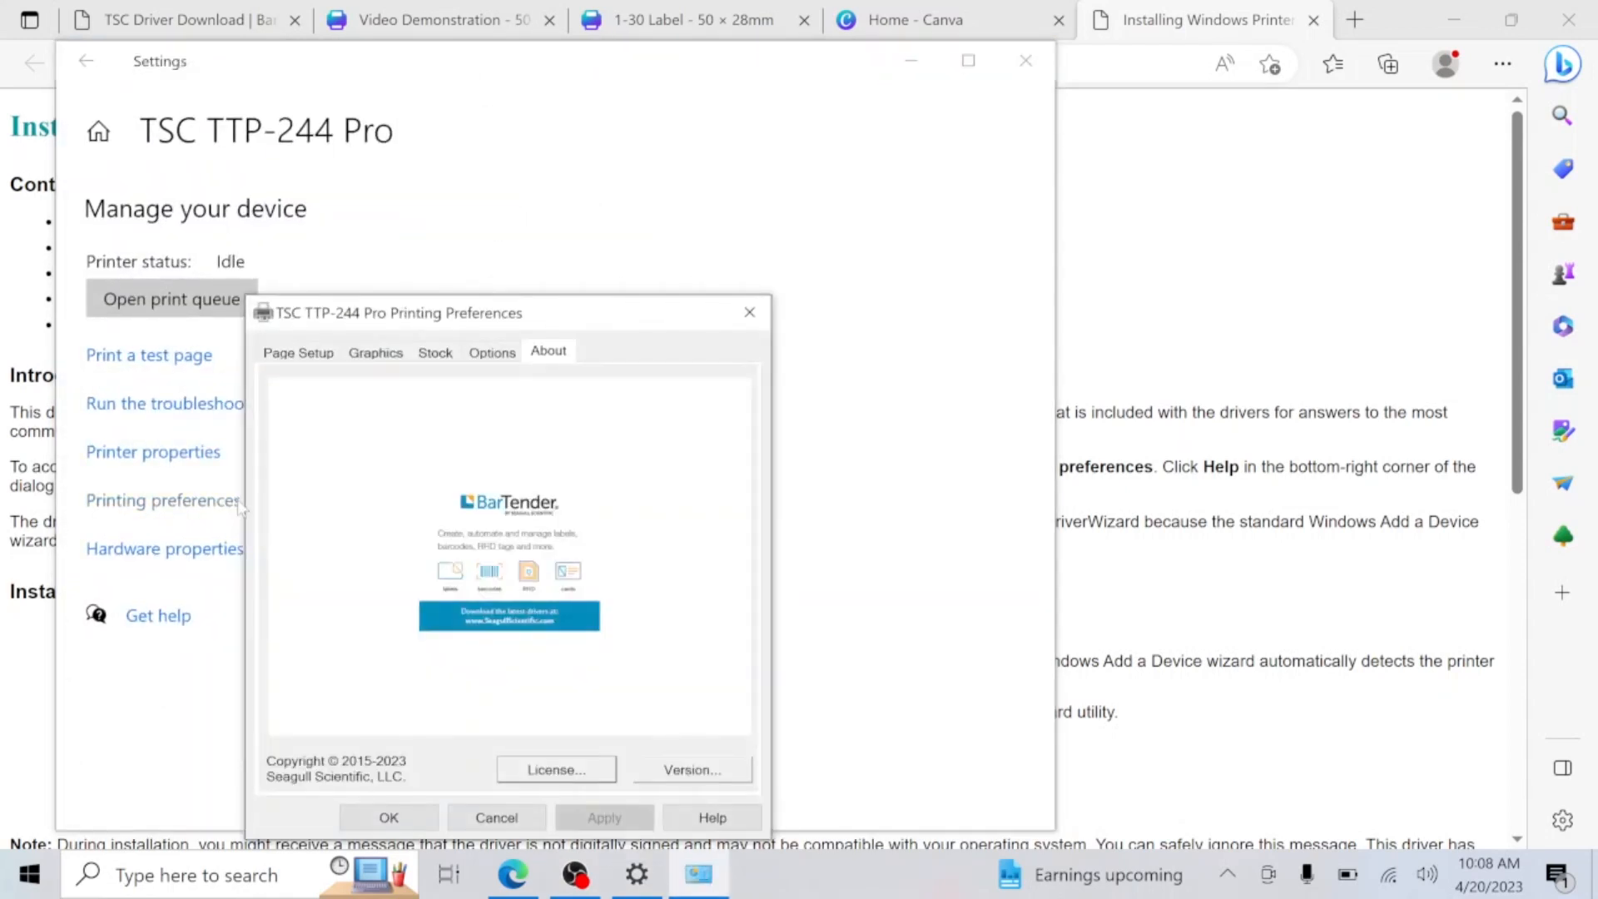
Create and select a 1.97 × 1.10 in label stock on Page Setup, then confirm with OK
click(298, 351)
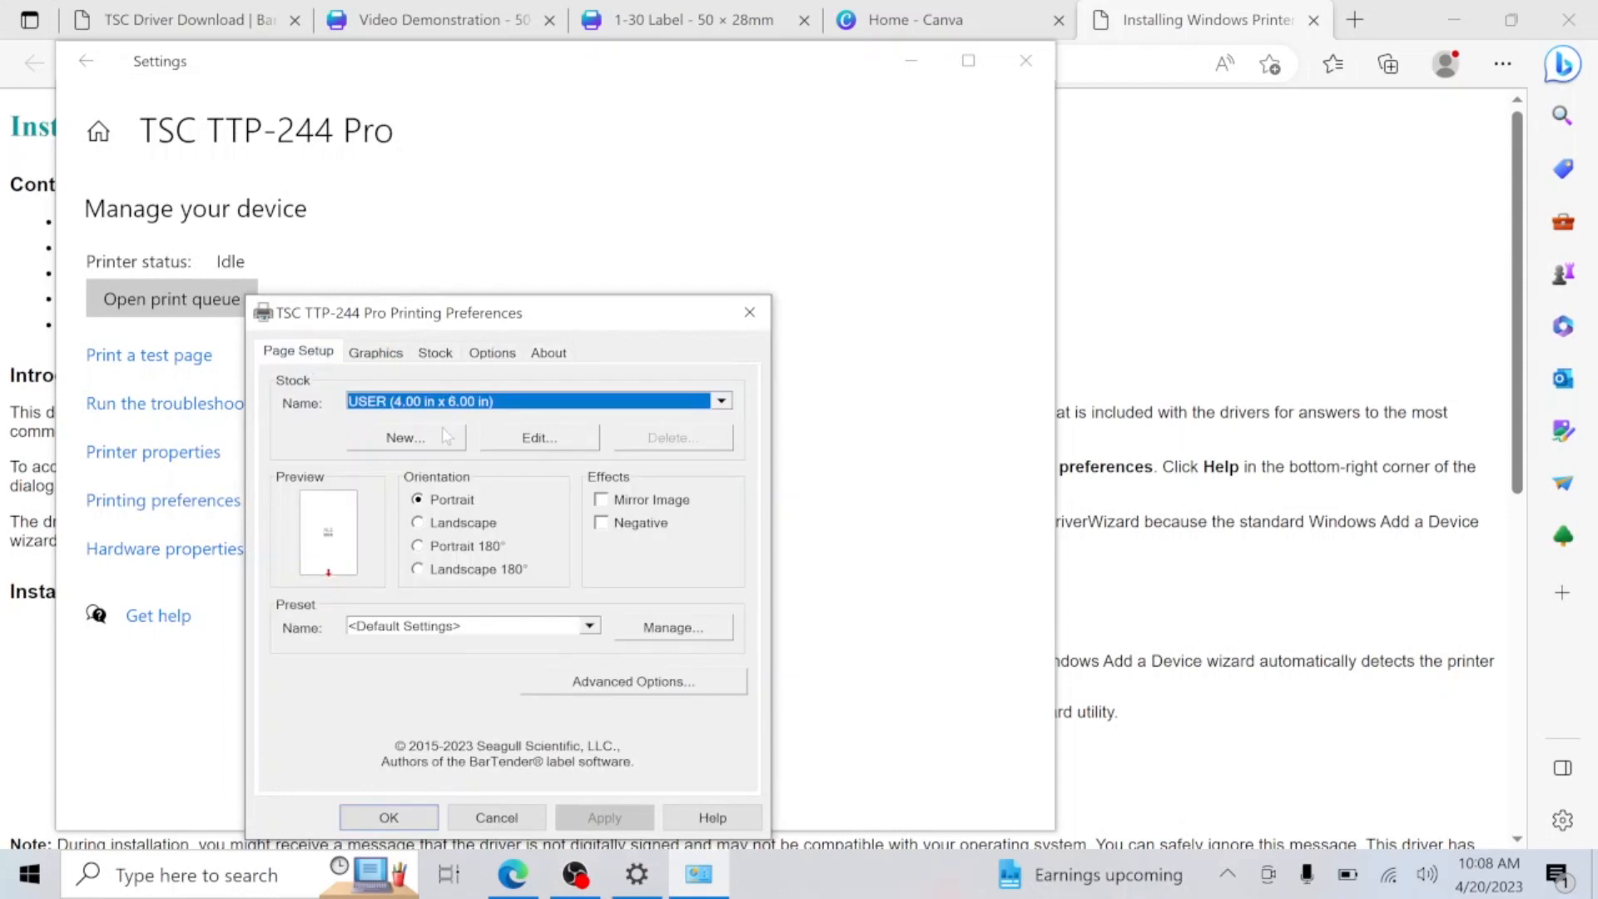
click(404, 436)
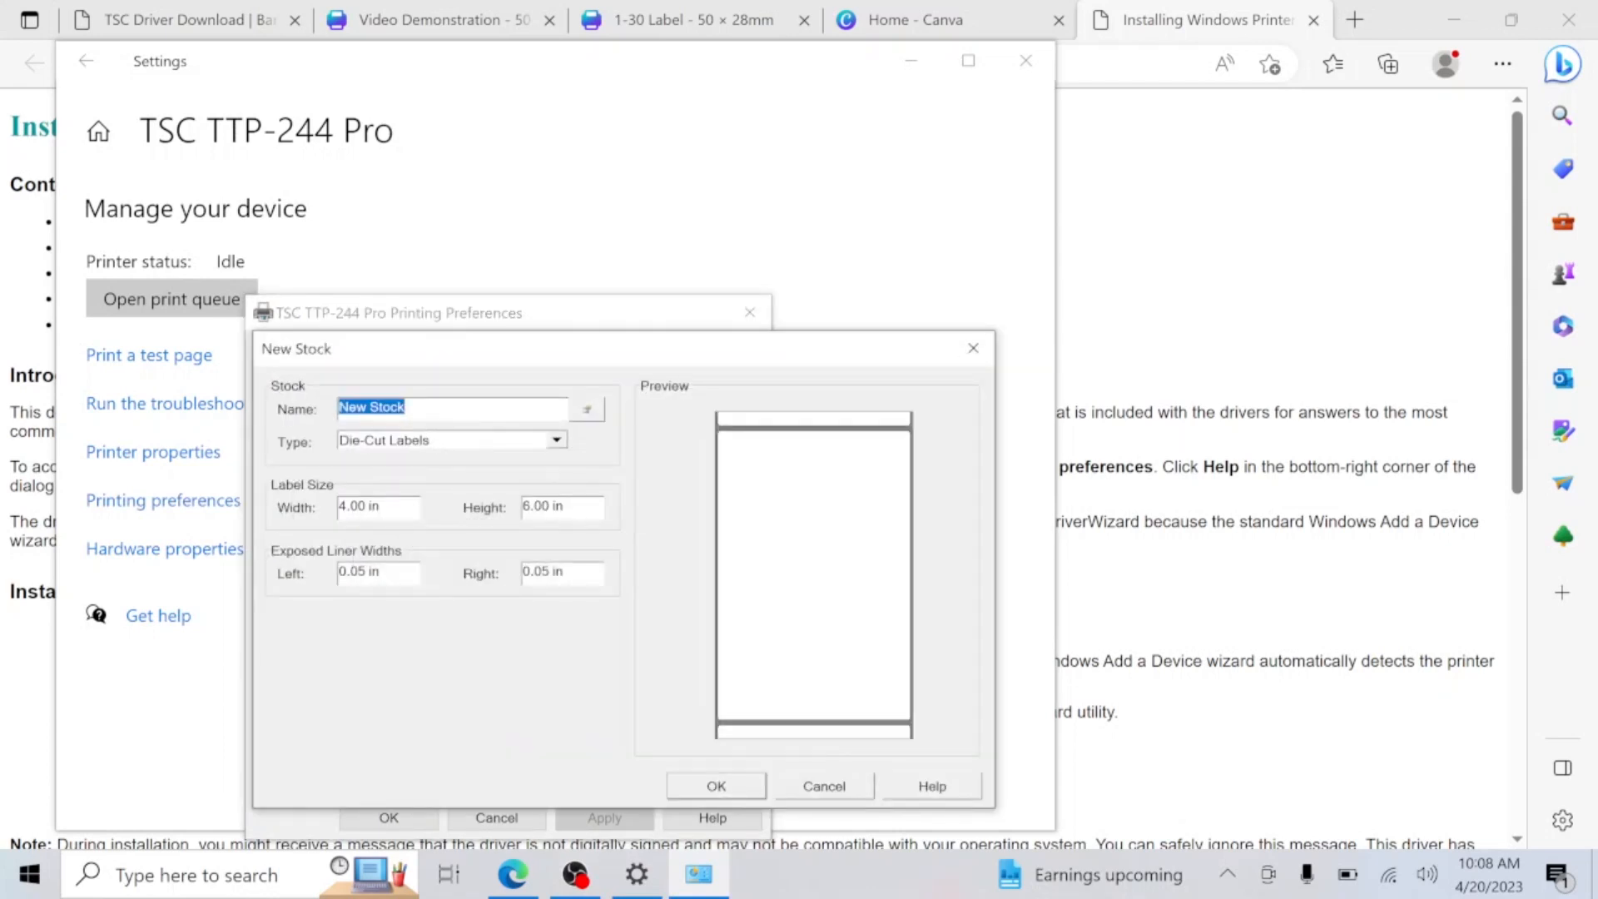
text(la)
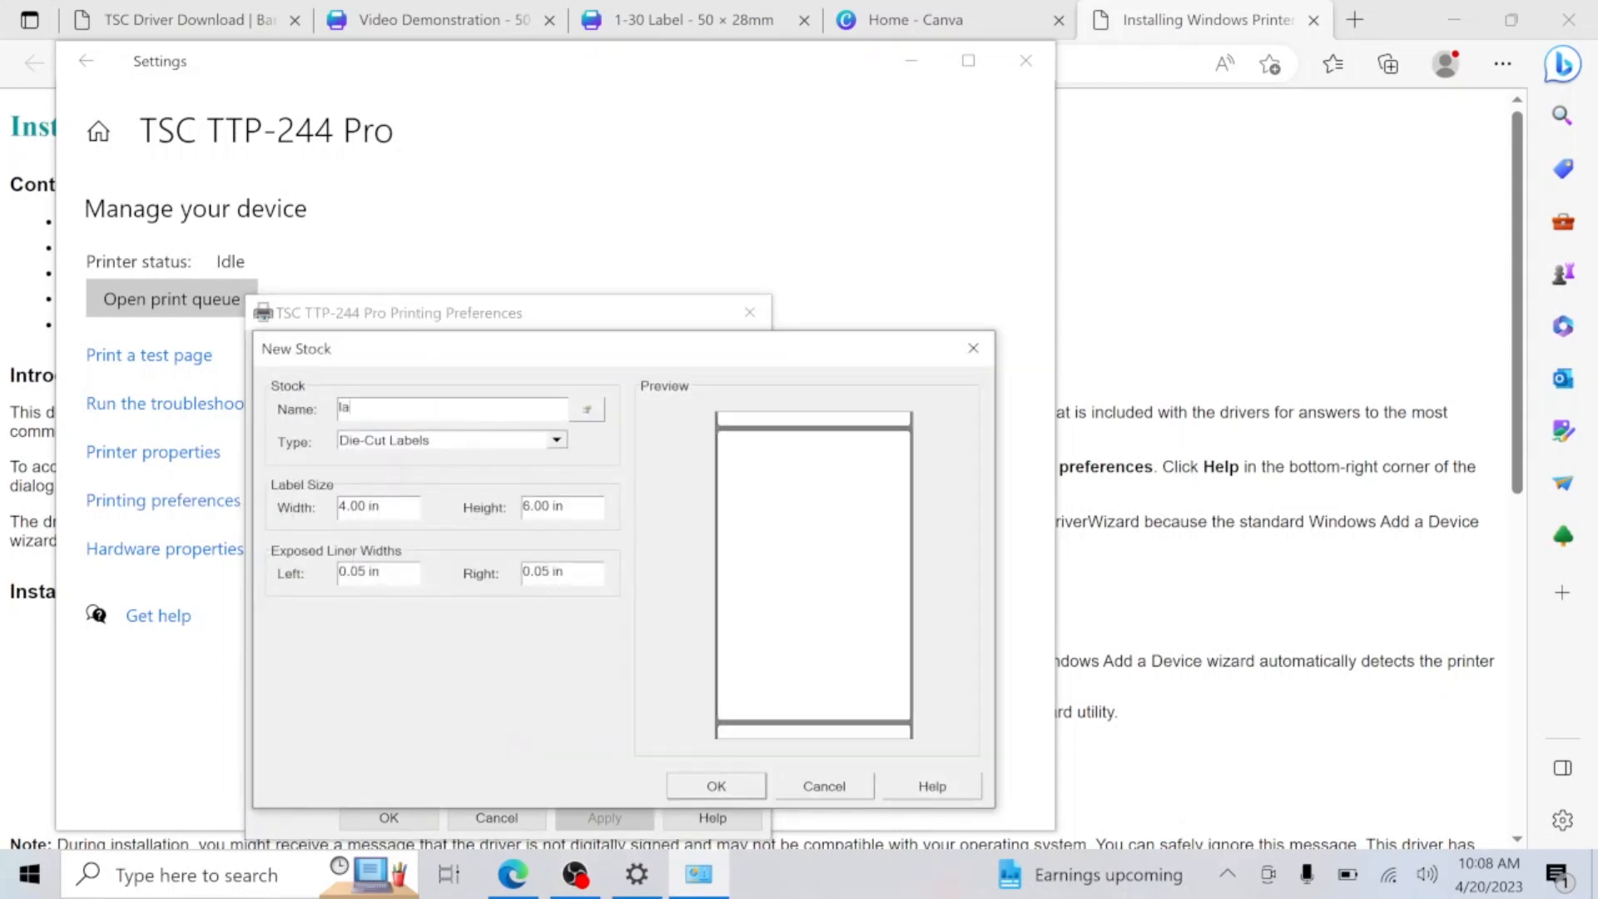
text(1.97inchx1.1inch)
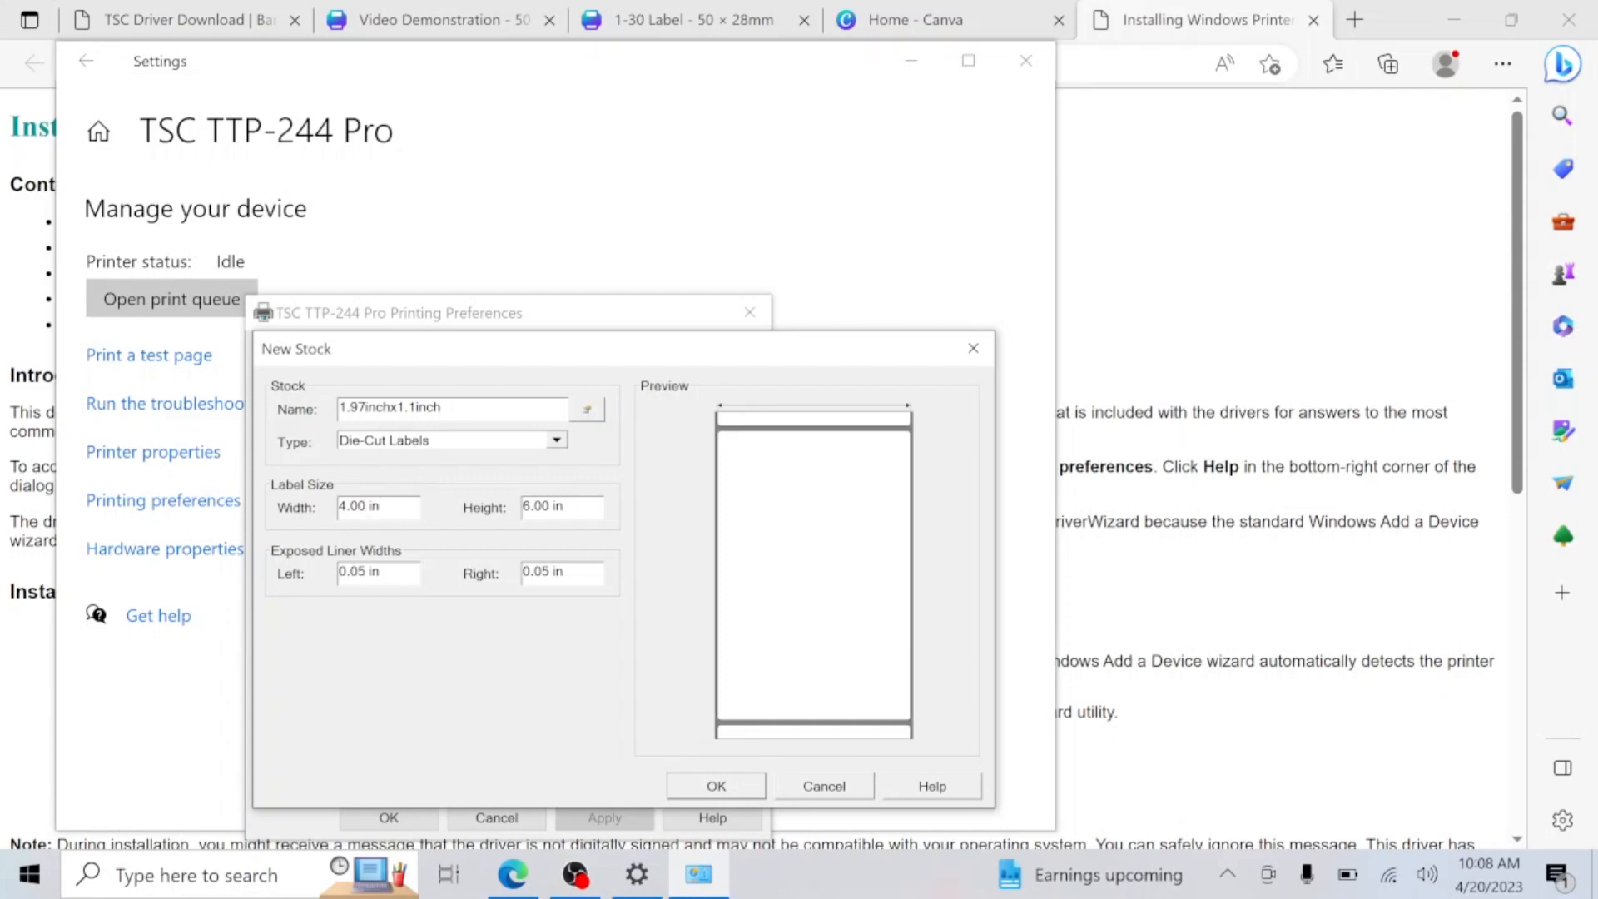
mouse_move(418, 472)
text(1.1)
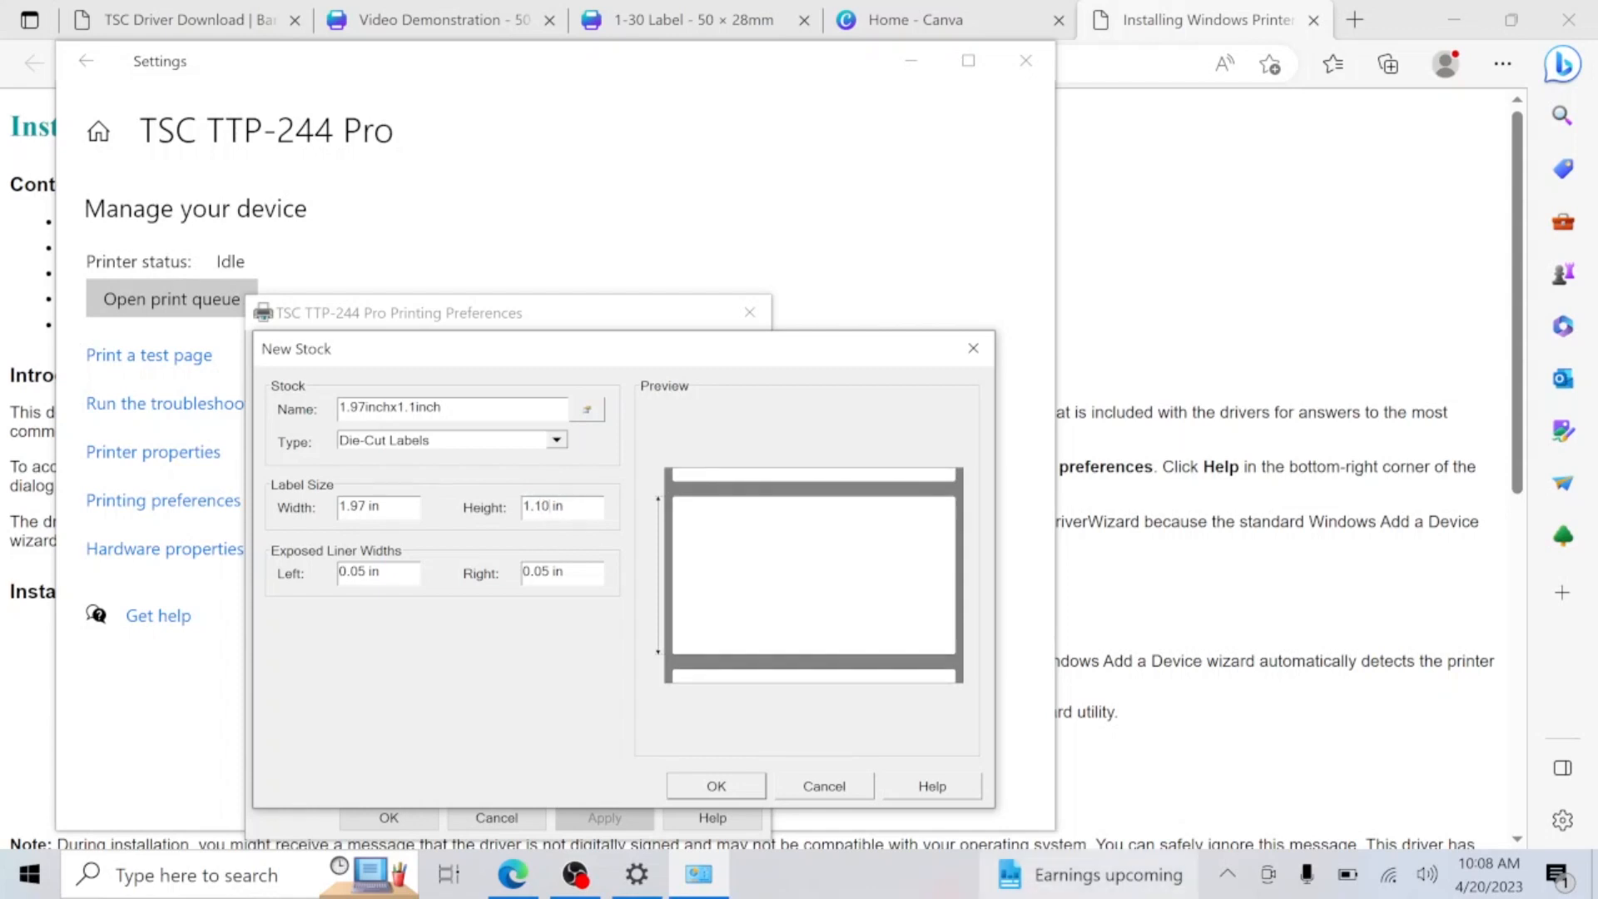
click(716, 786)
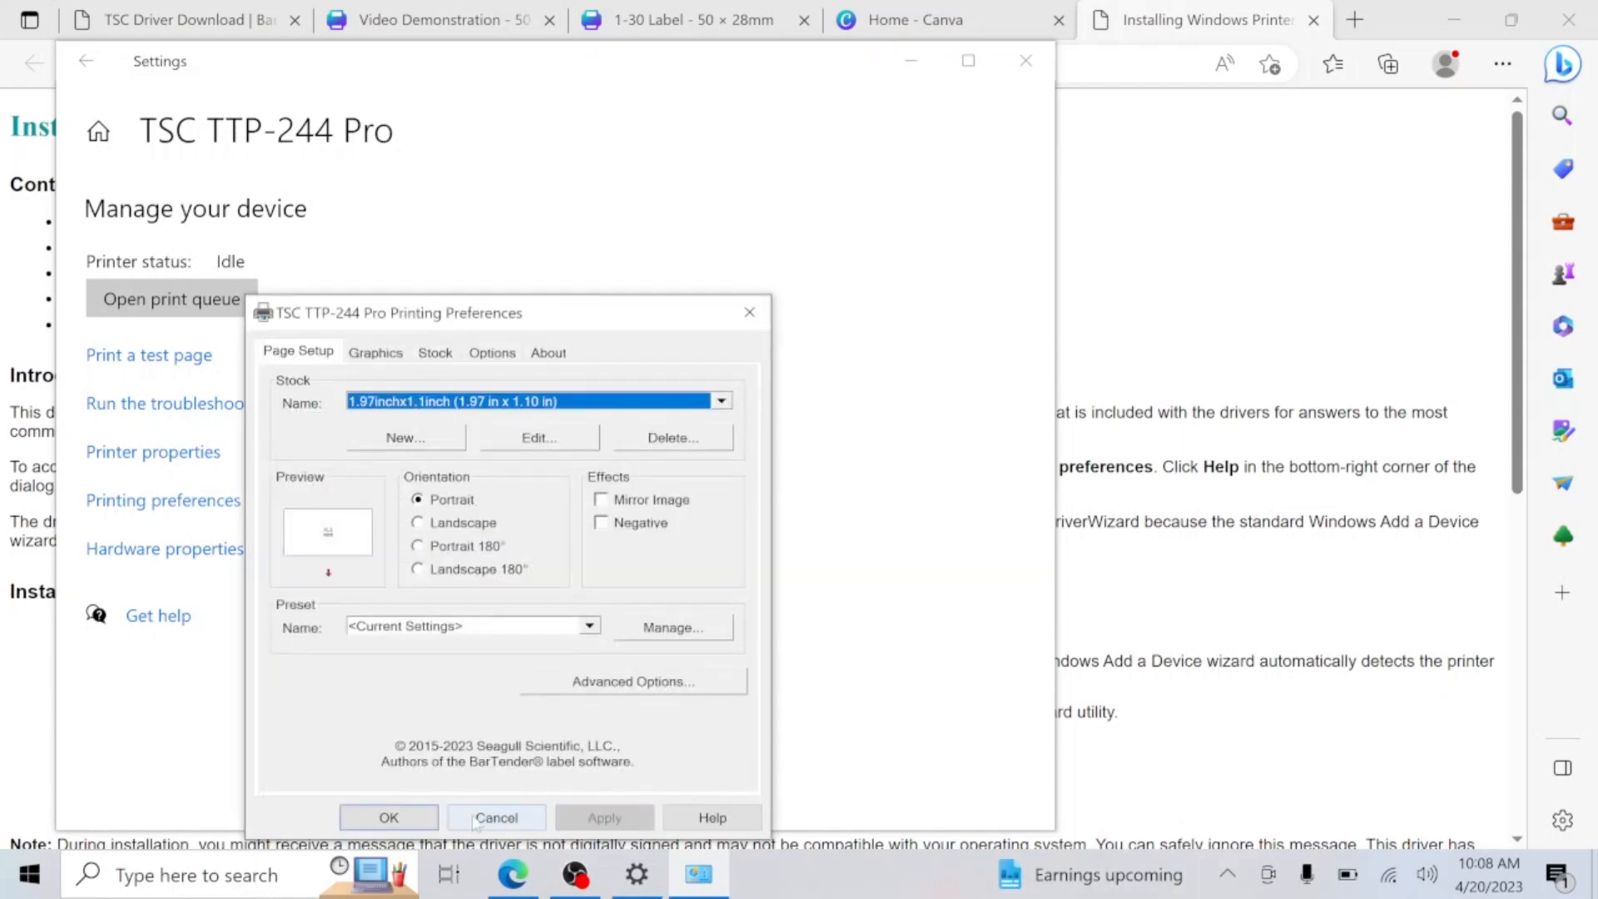
click(495, 818)
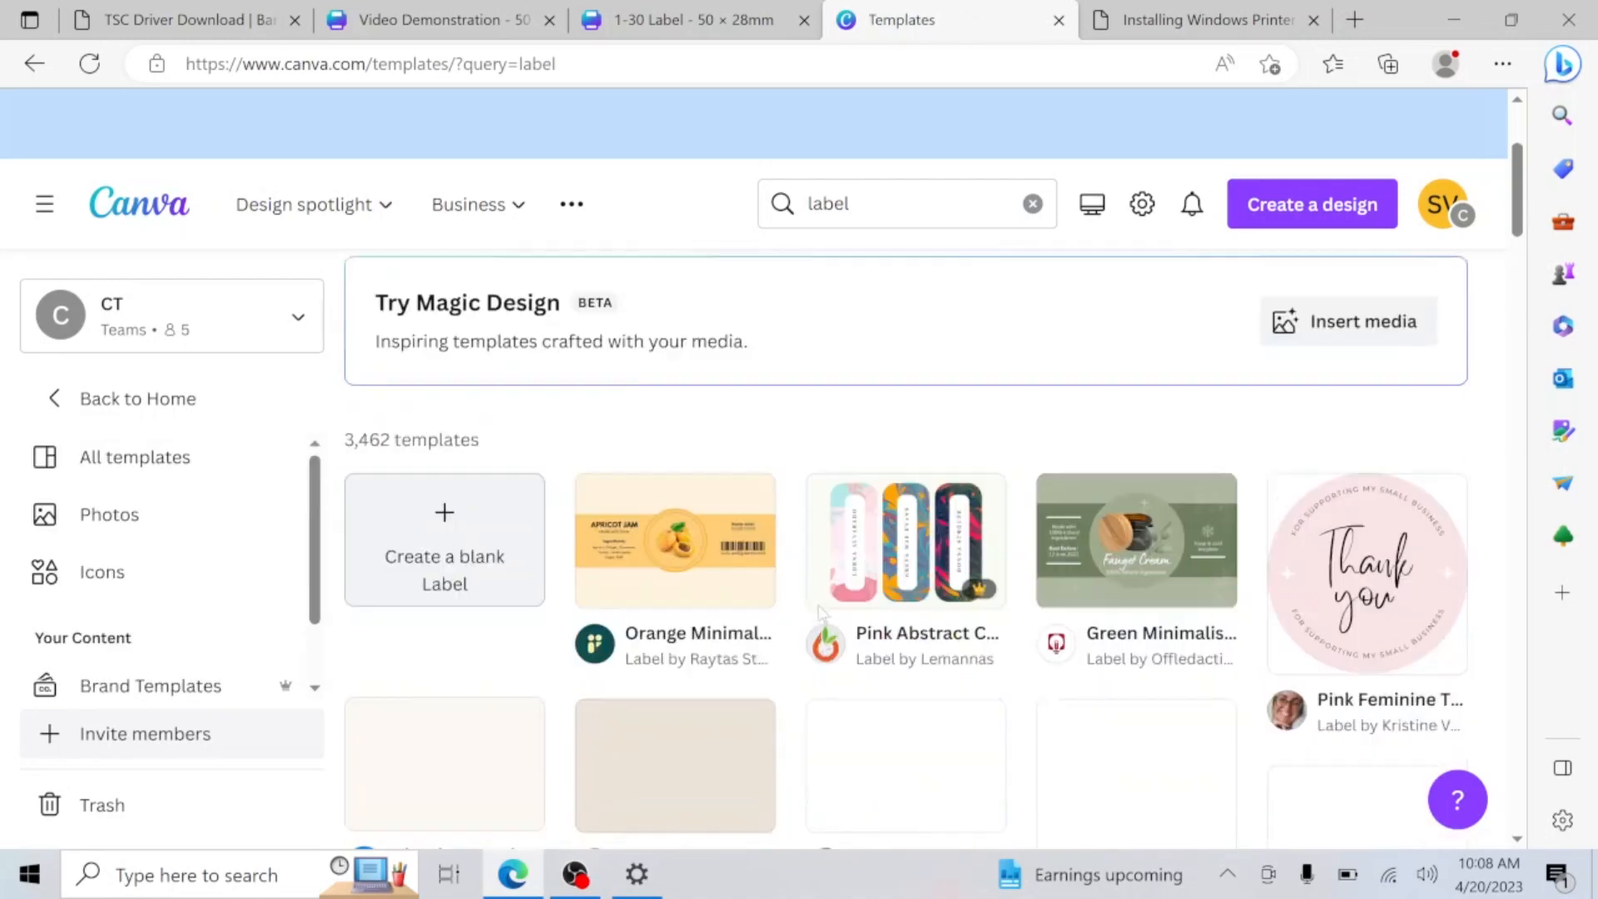
Customize the Orange Minimalist Apricot Jam Label template, then switch to the 1-30 Label design
scroll(down, 3)
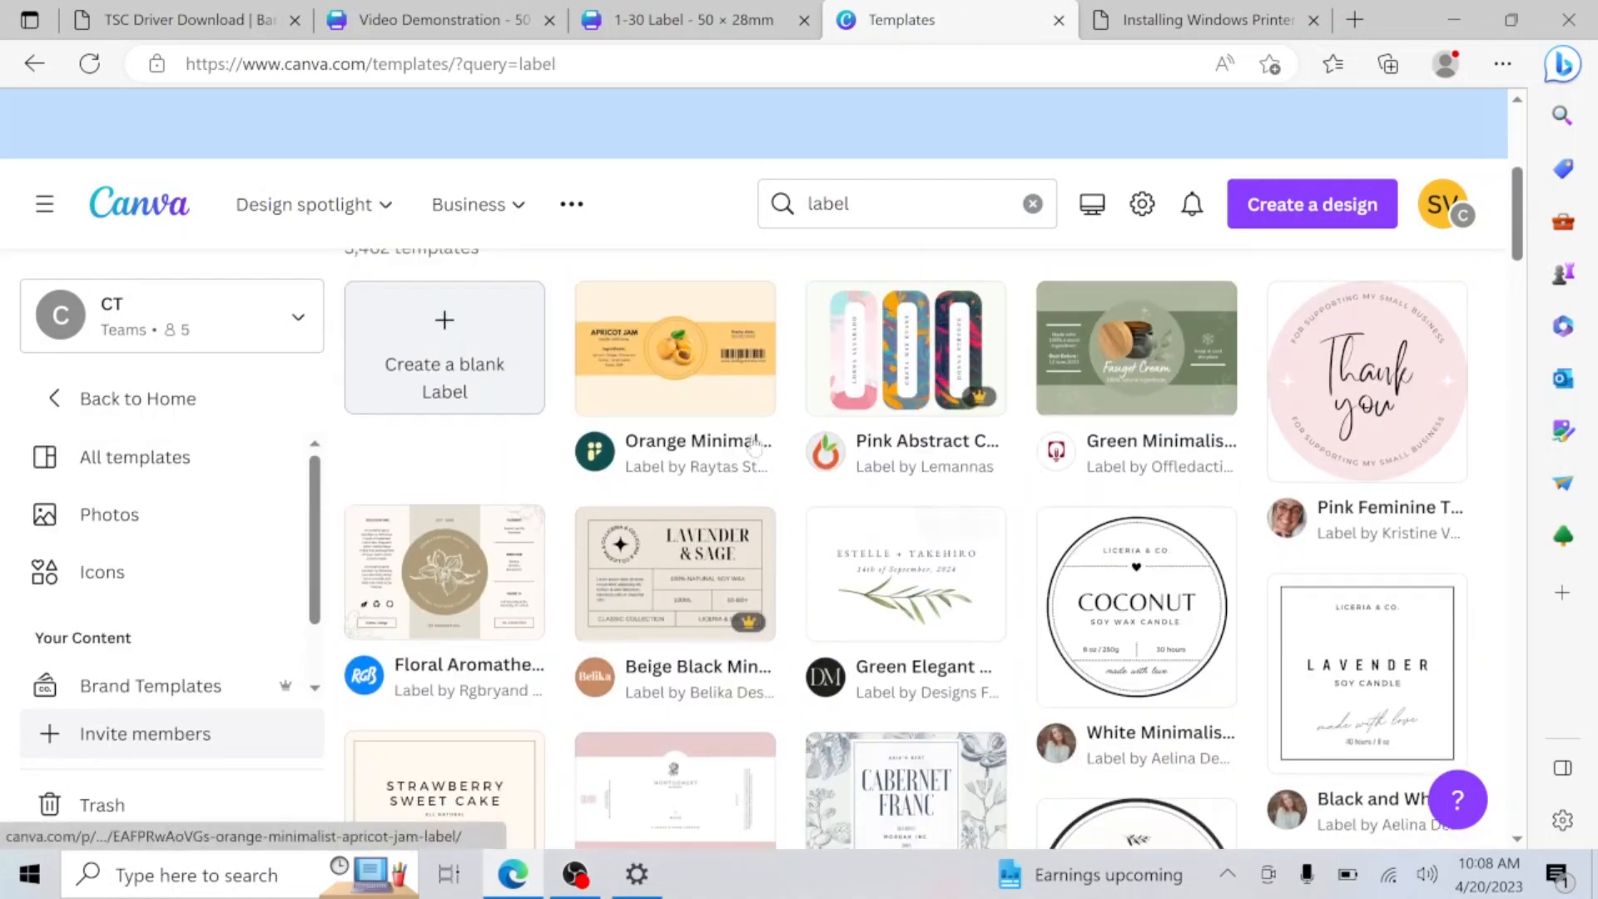
click(673, 347)
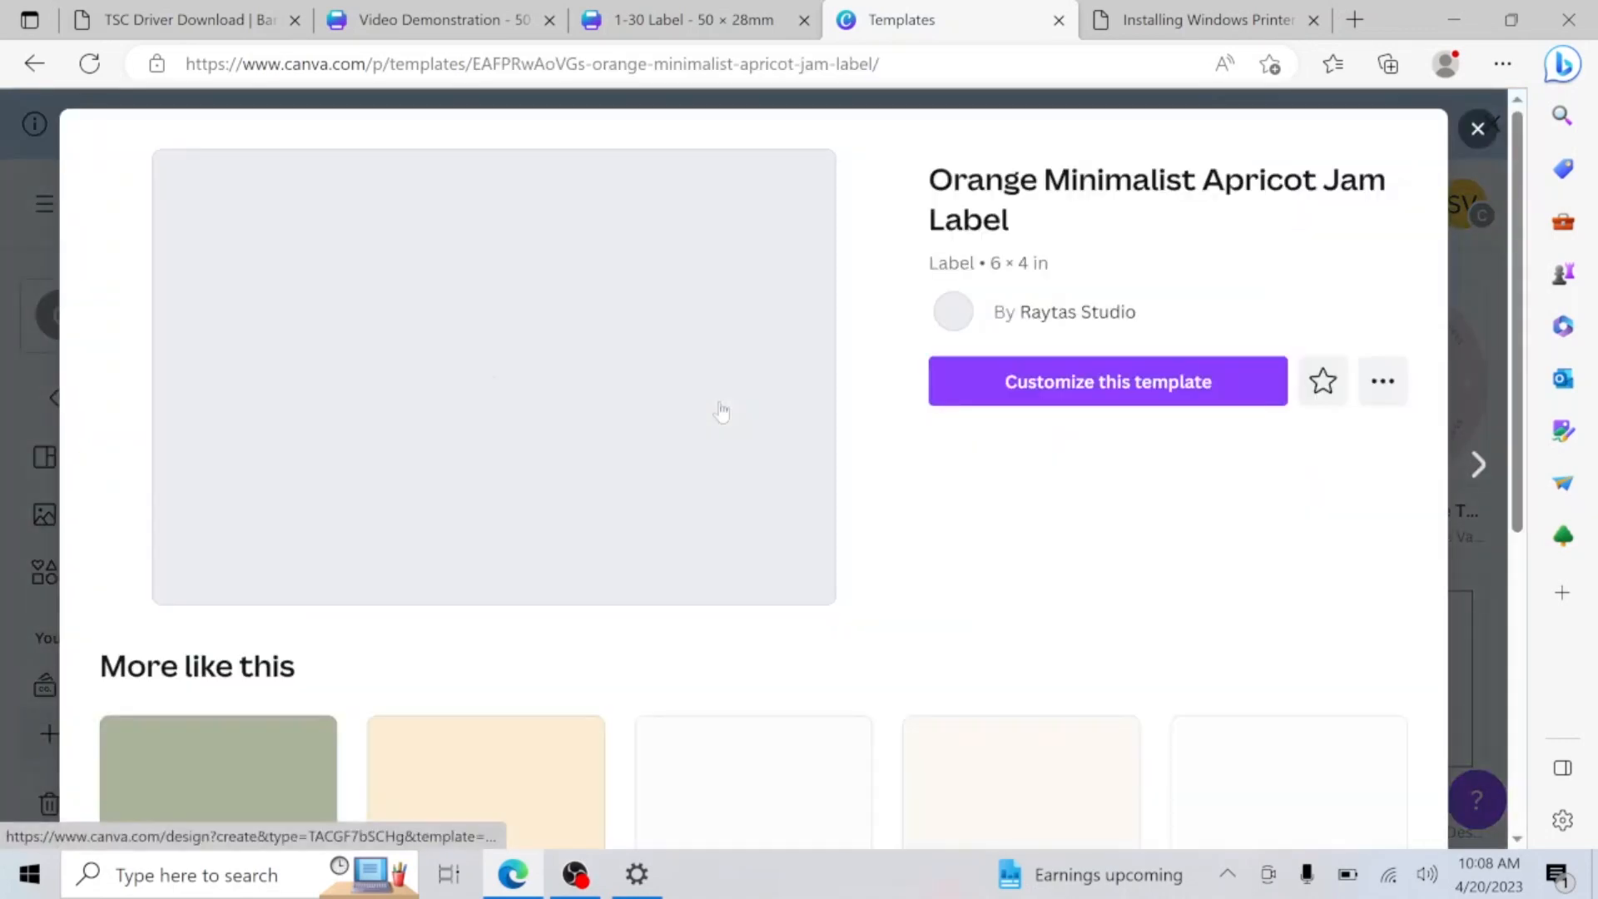
click(1107, 381)
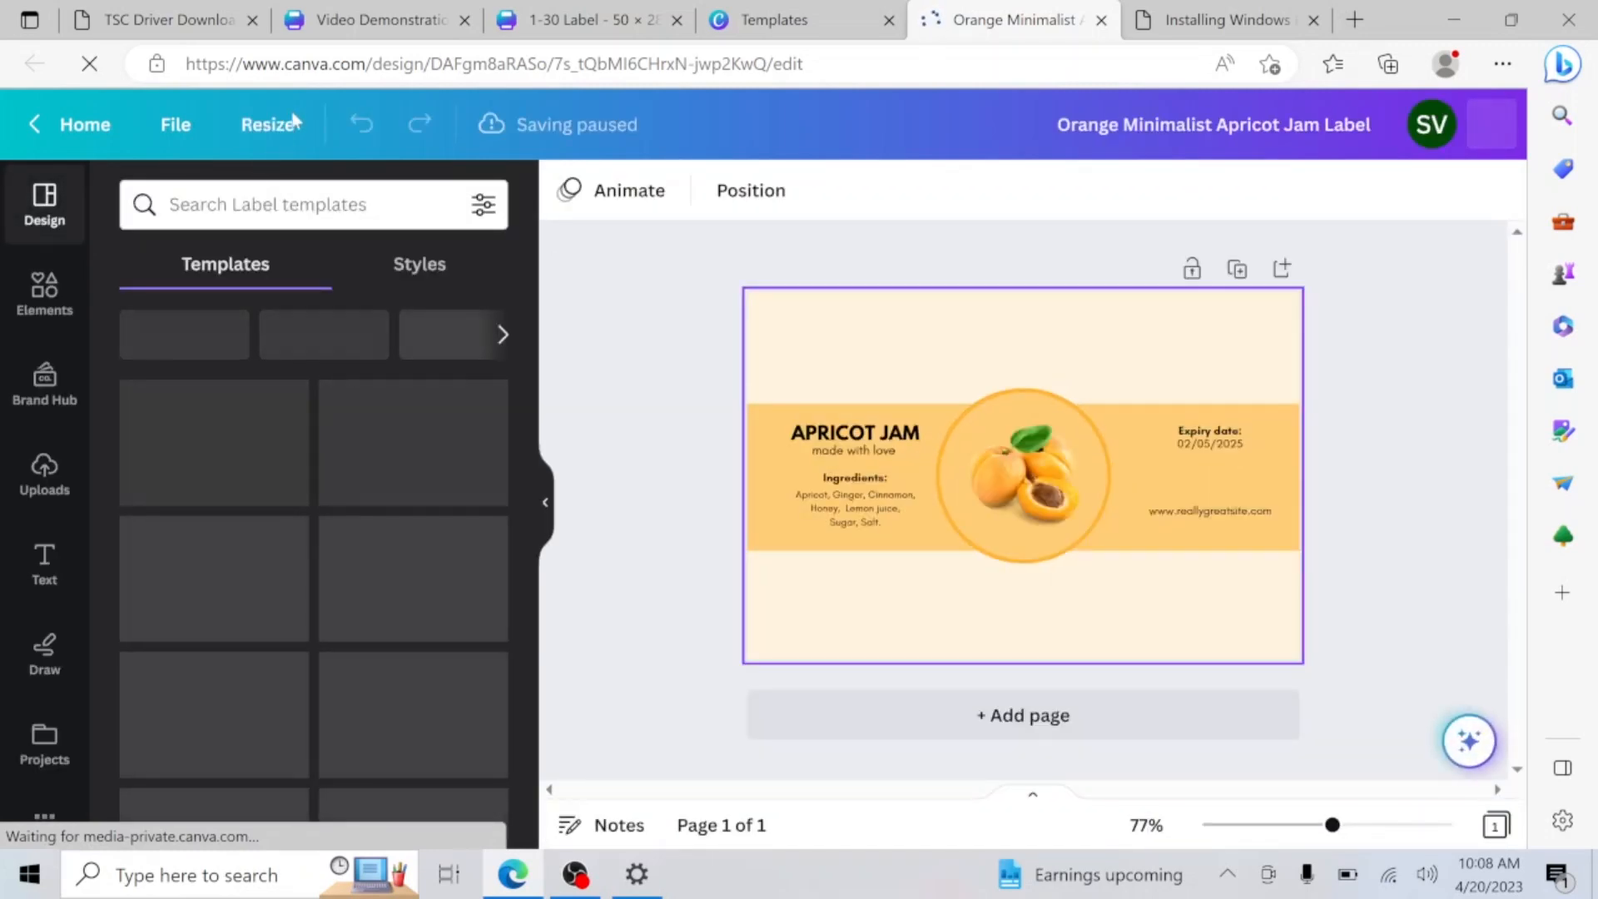
click(268, 124)
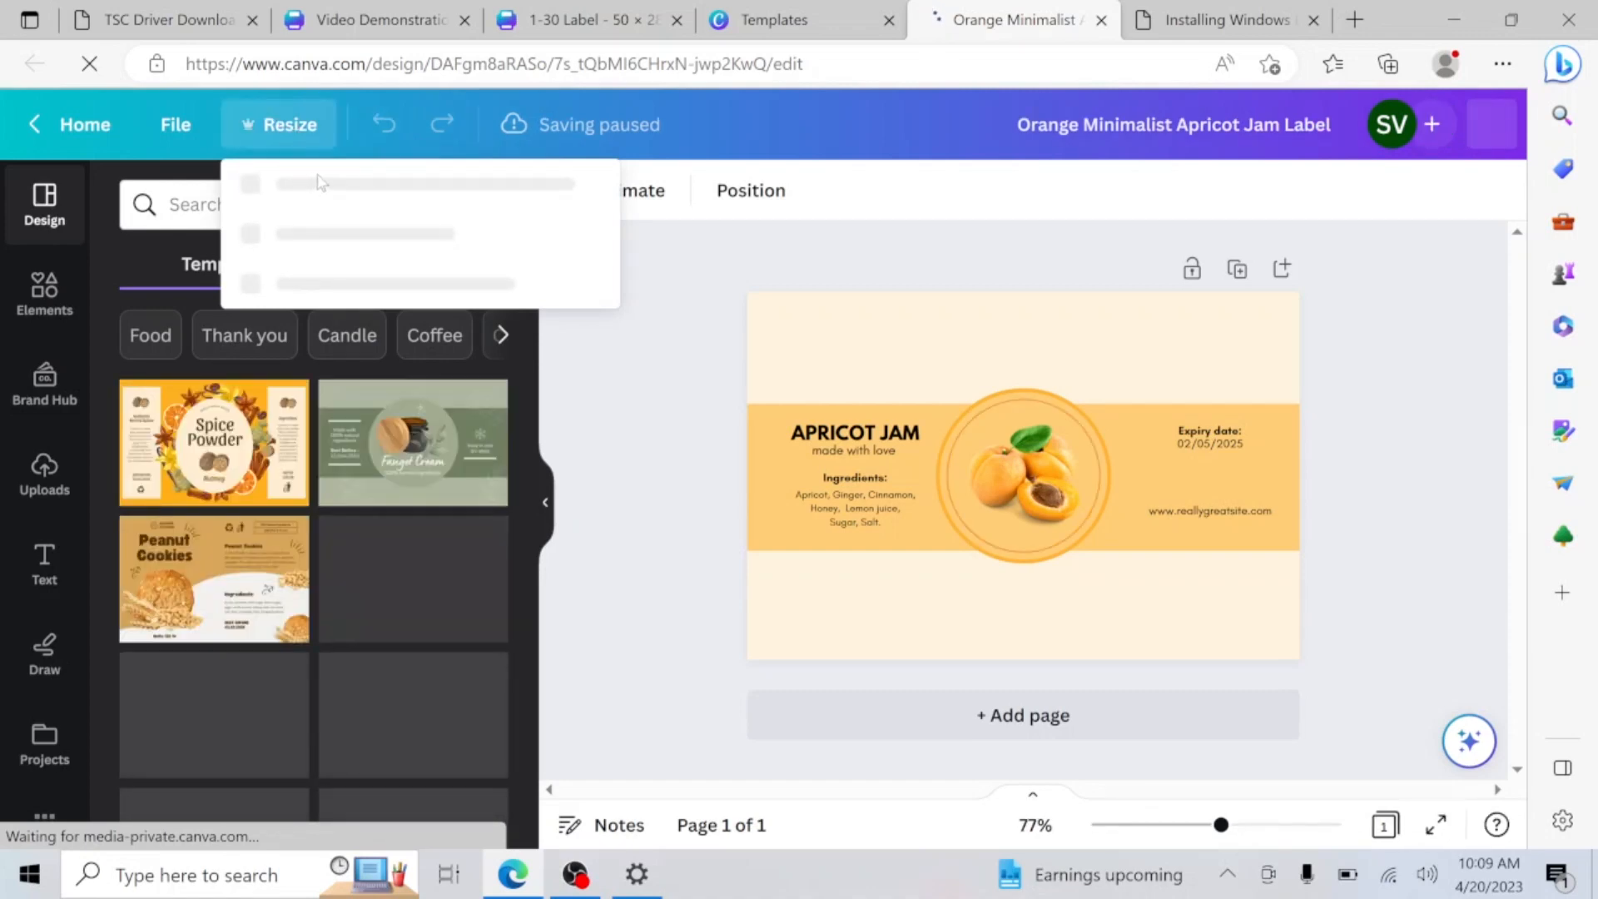
click(571, 20)
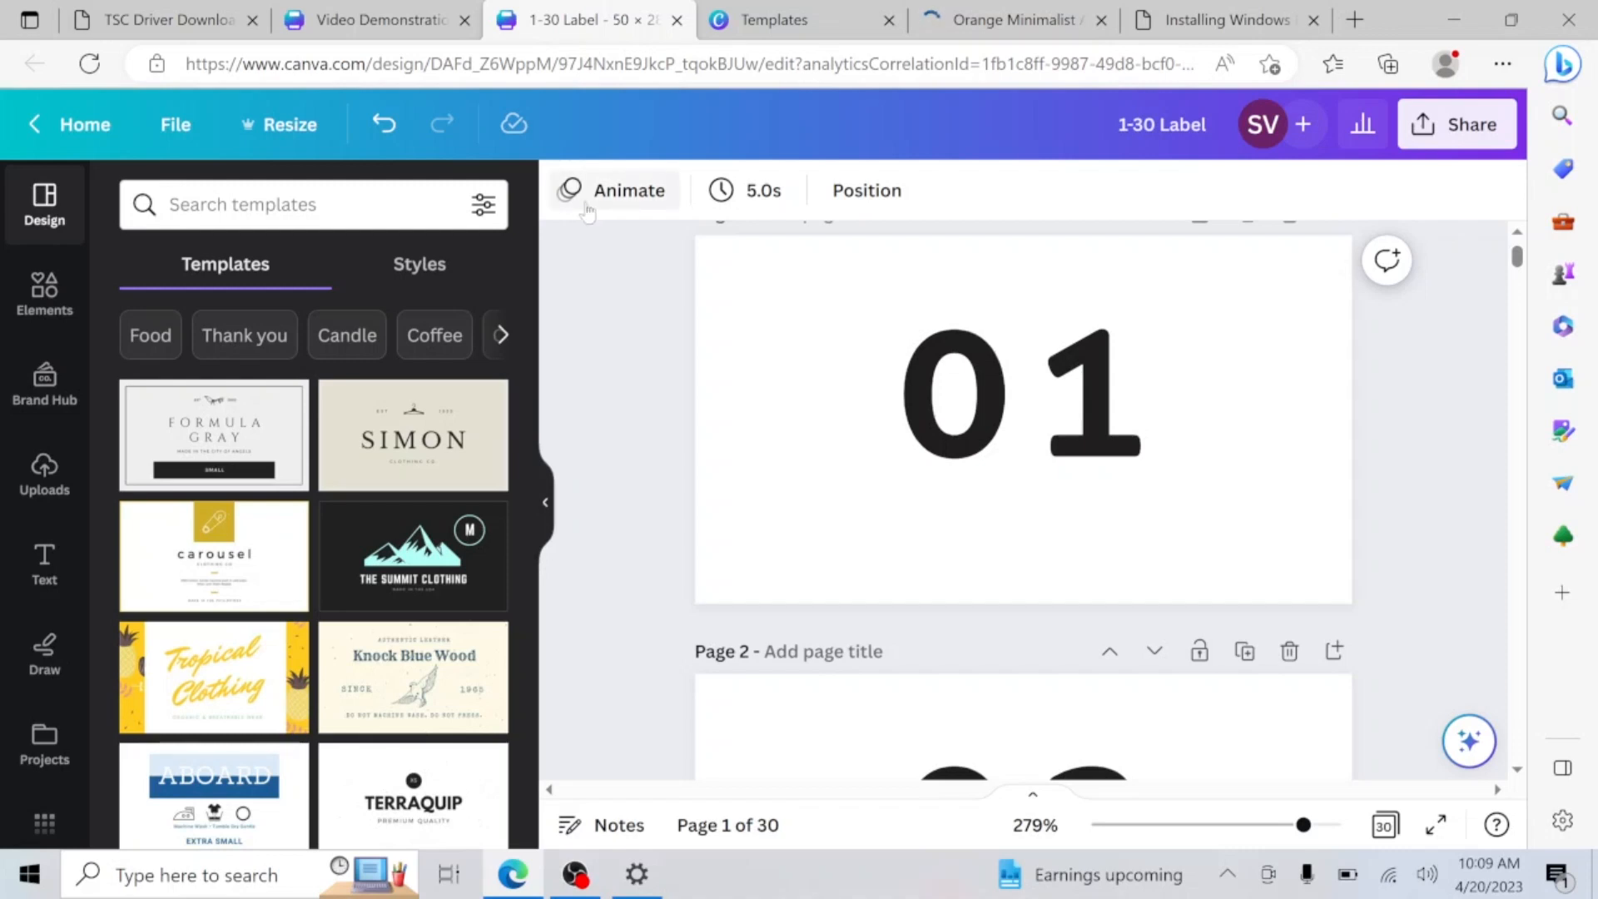
Download the Video Demonstration design as Testing.png and open the downloaded image
click(375, 19)
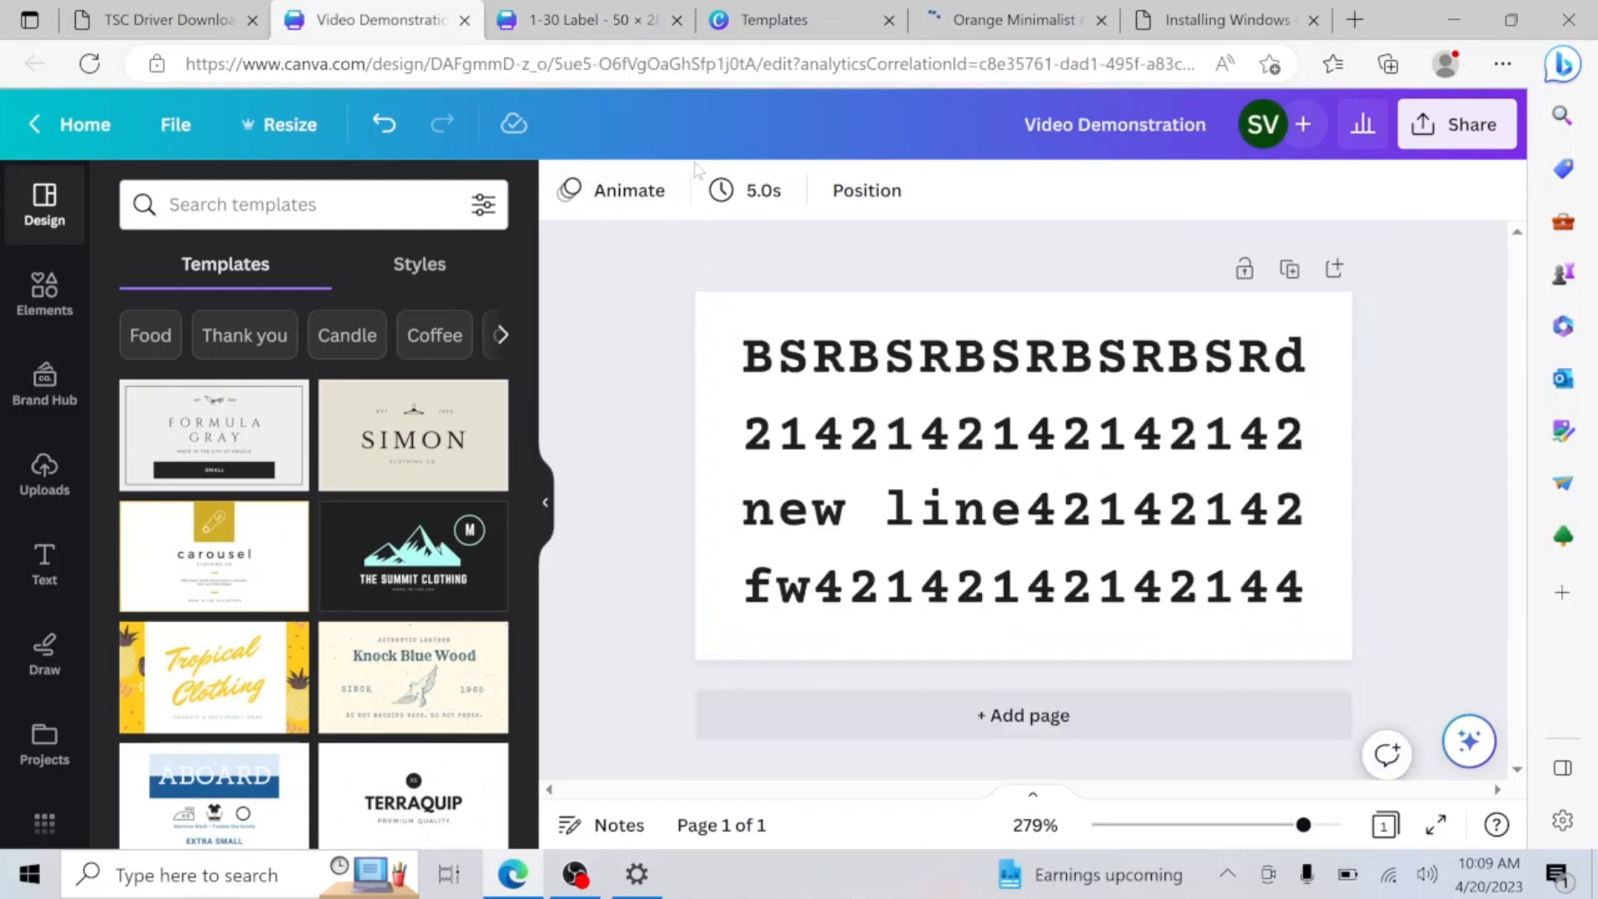
click(290, 124)
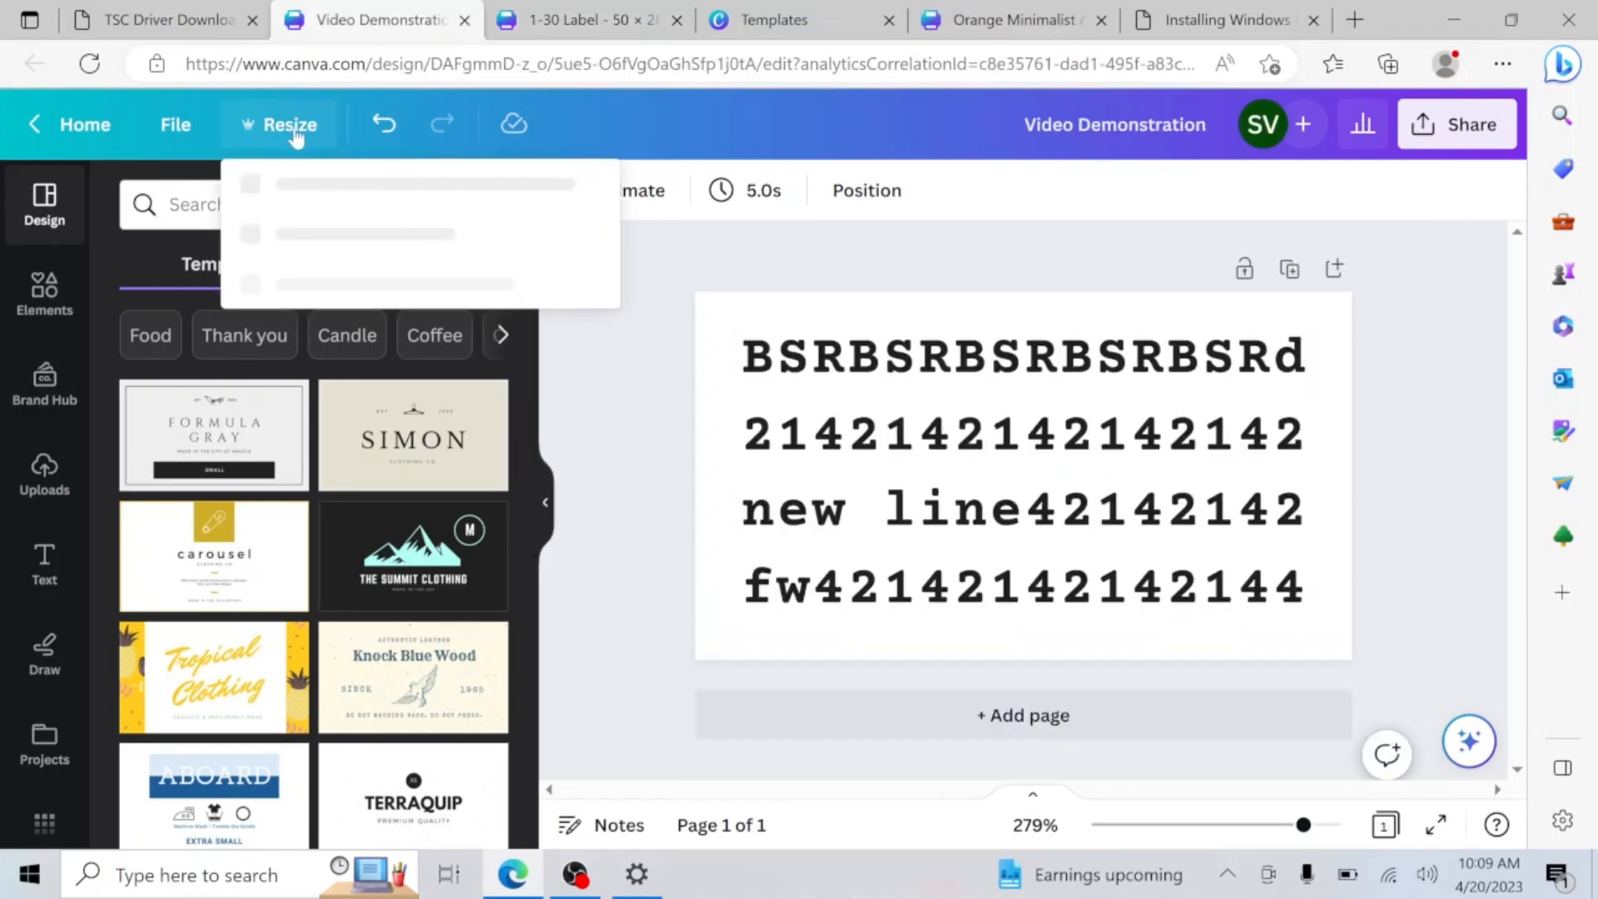
click(290, 124)
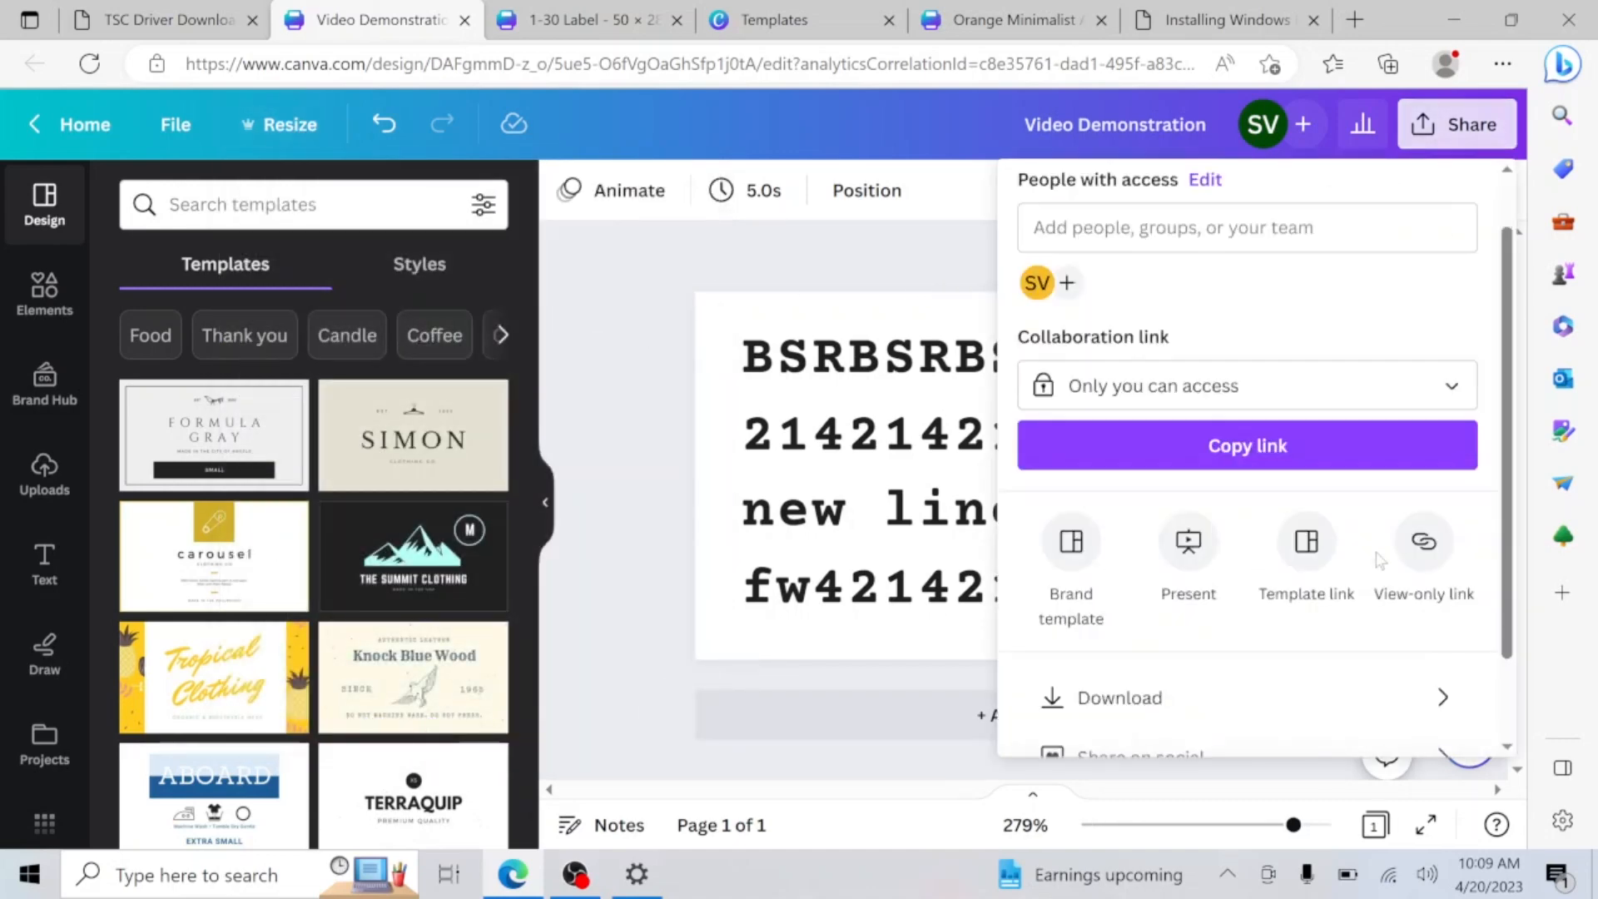
click(1120, 697)
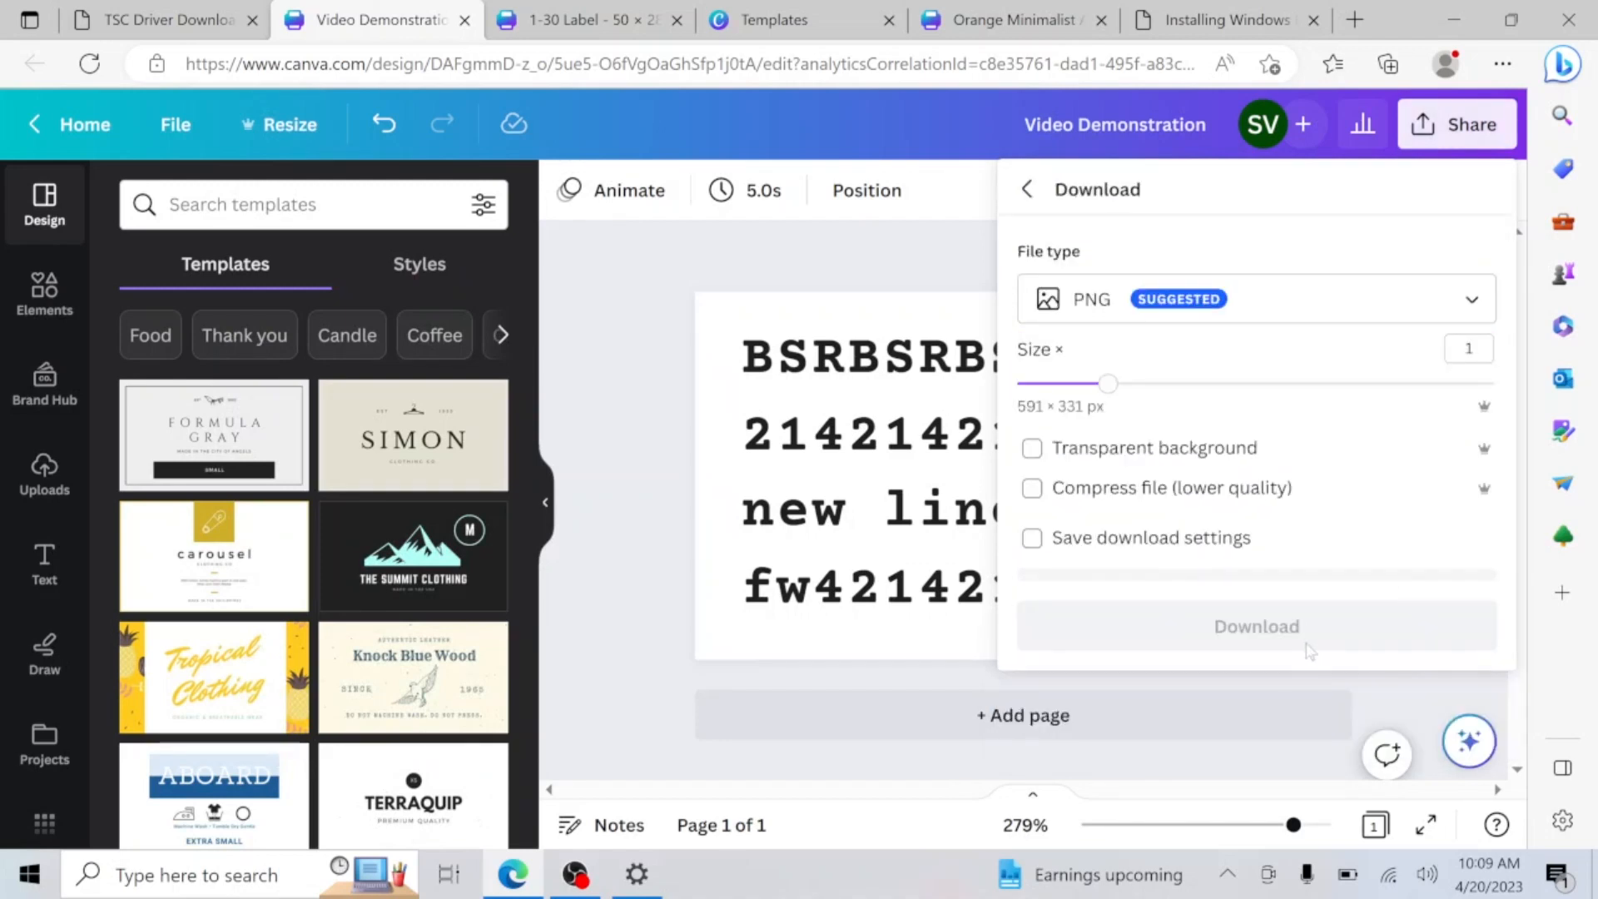
click(1256, 625)
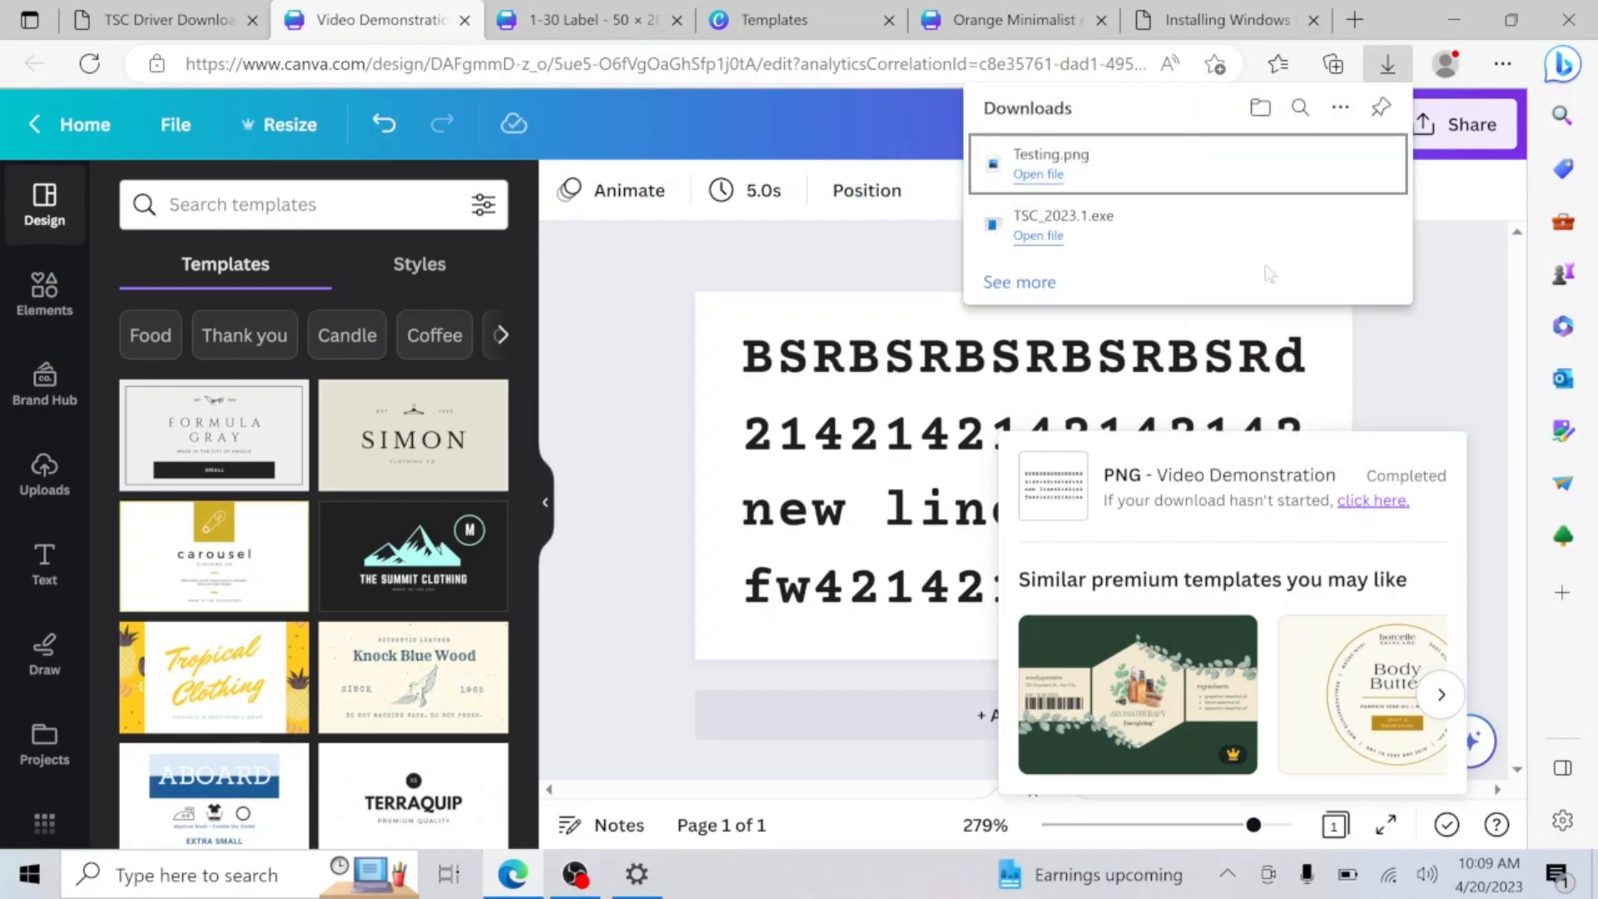
click(1261, 108)
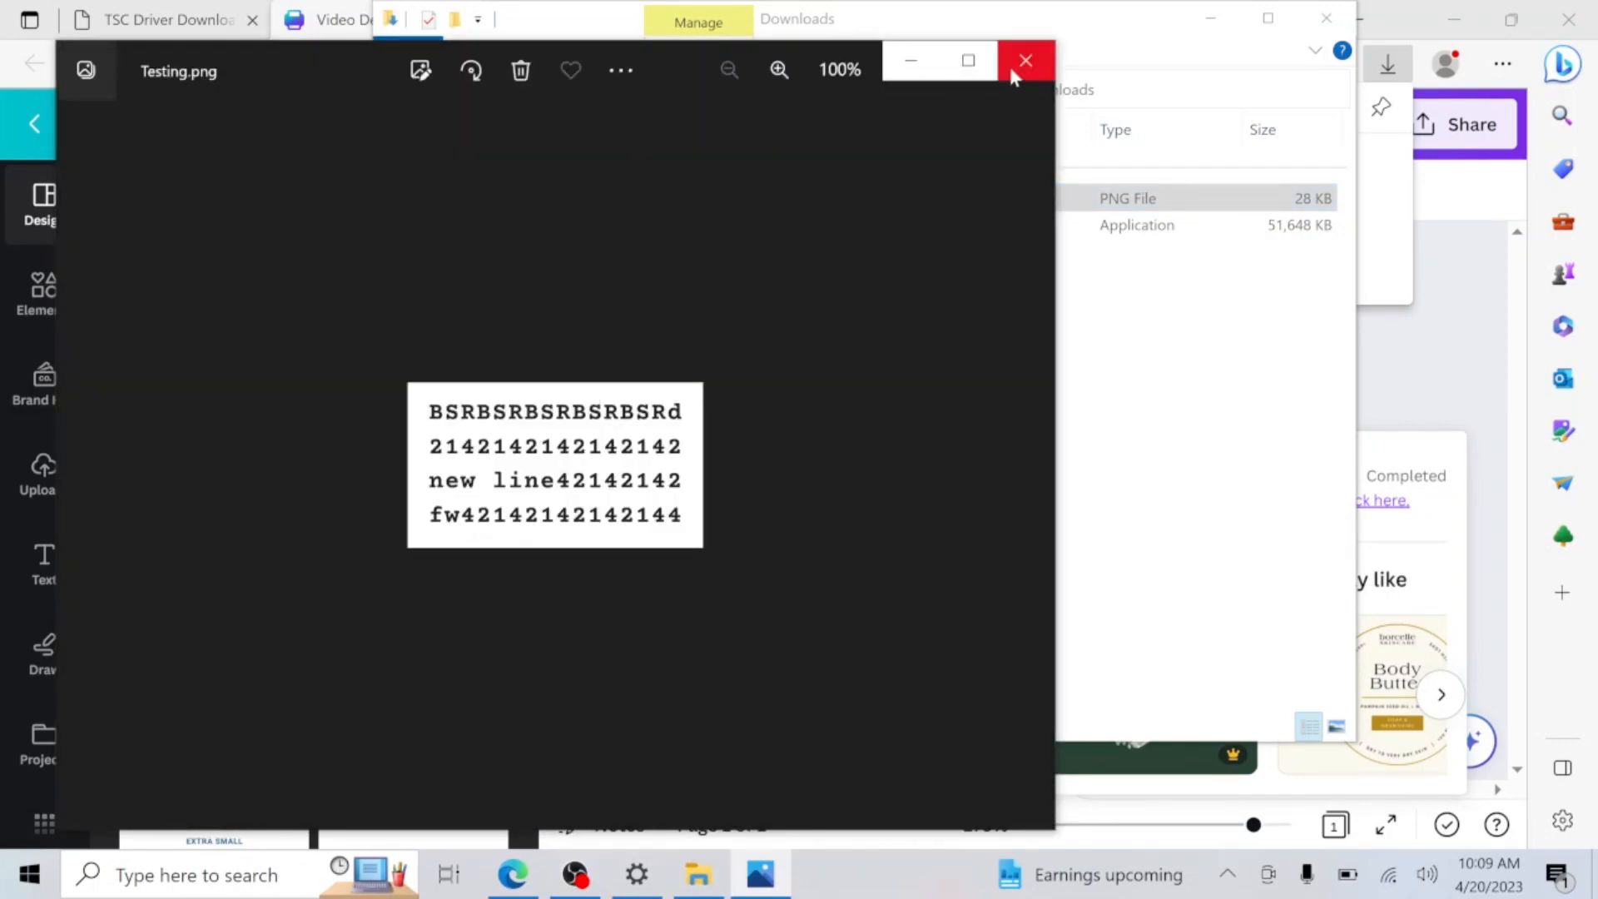
Print Testing.png on the TSC TTP-244 Pro with 1.97inchx1.1inch paper size
click(1025, 60)
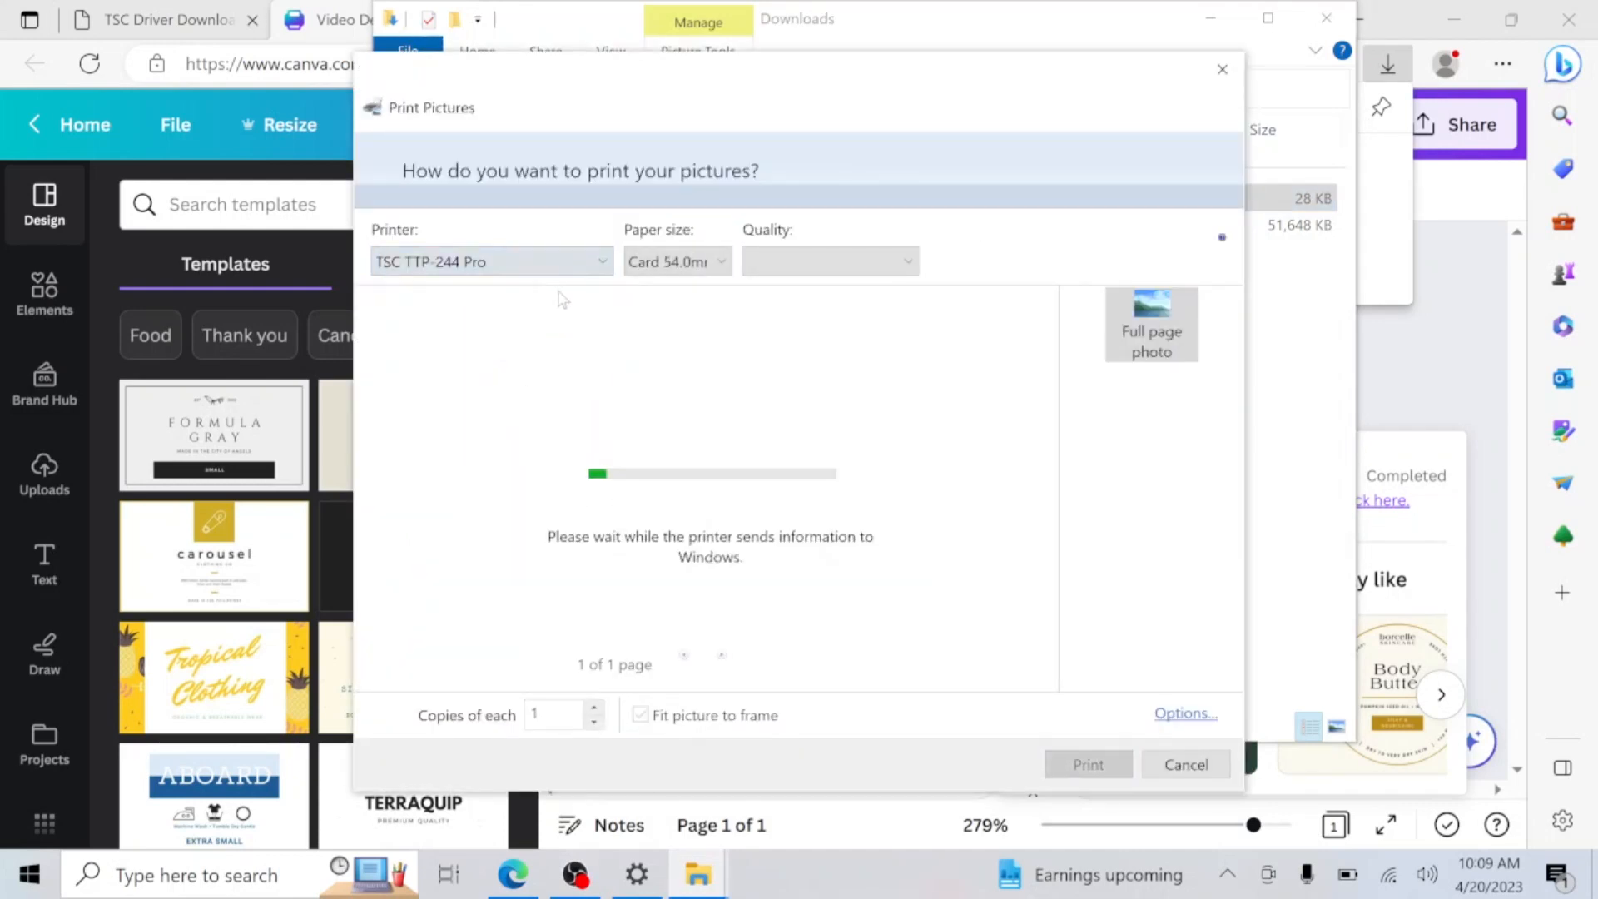
click(675, 260)
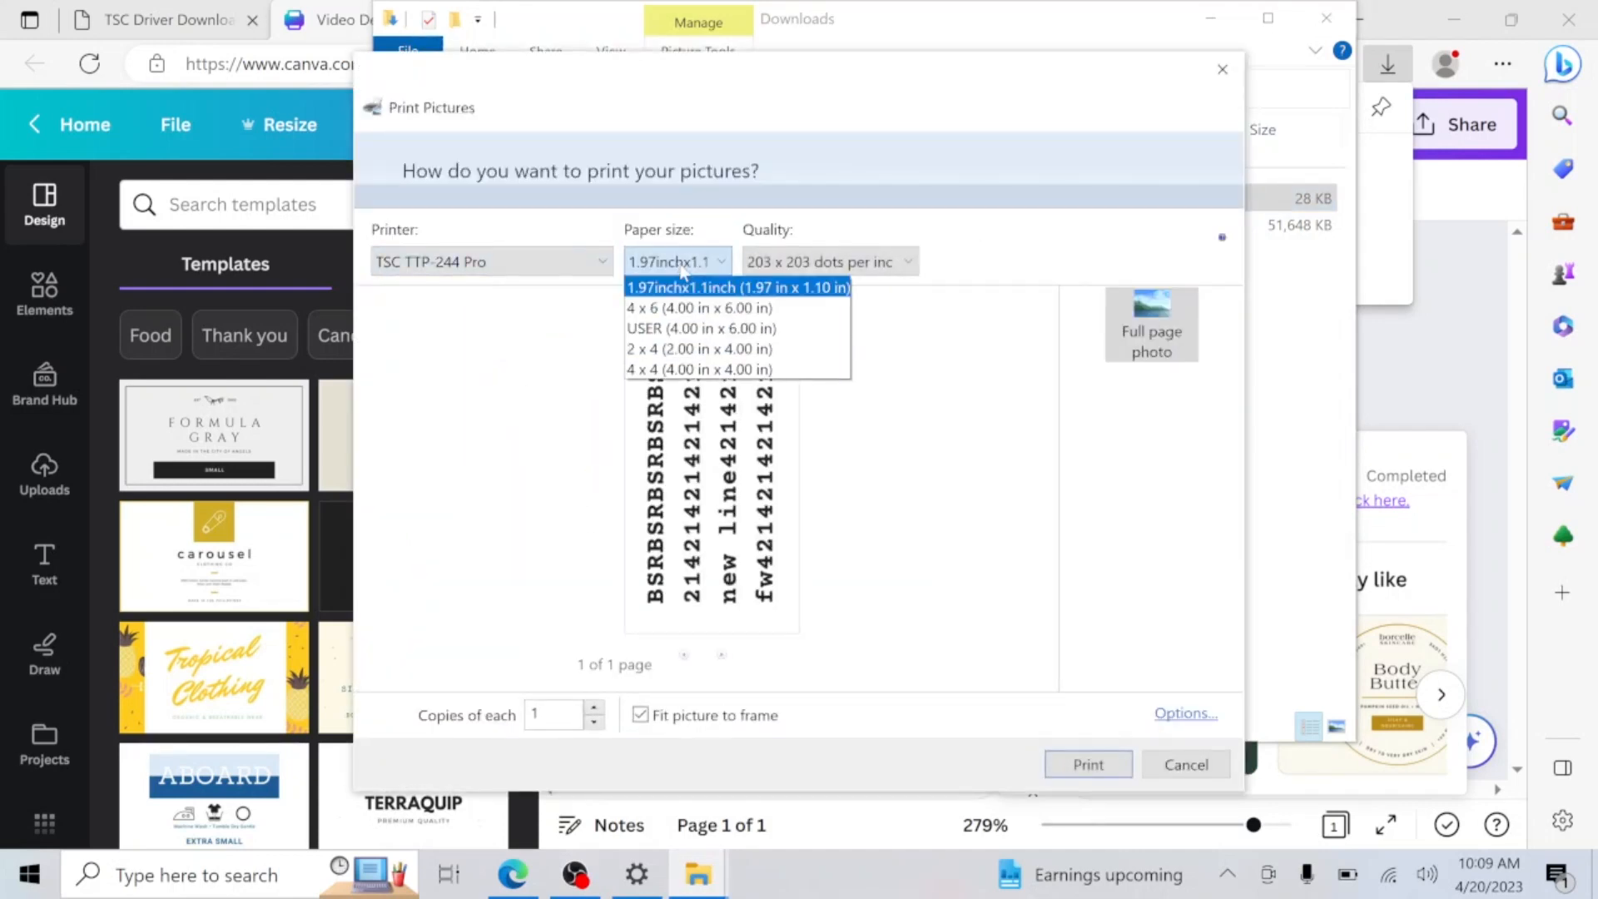
click(736, 286)
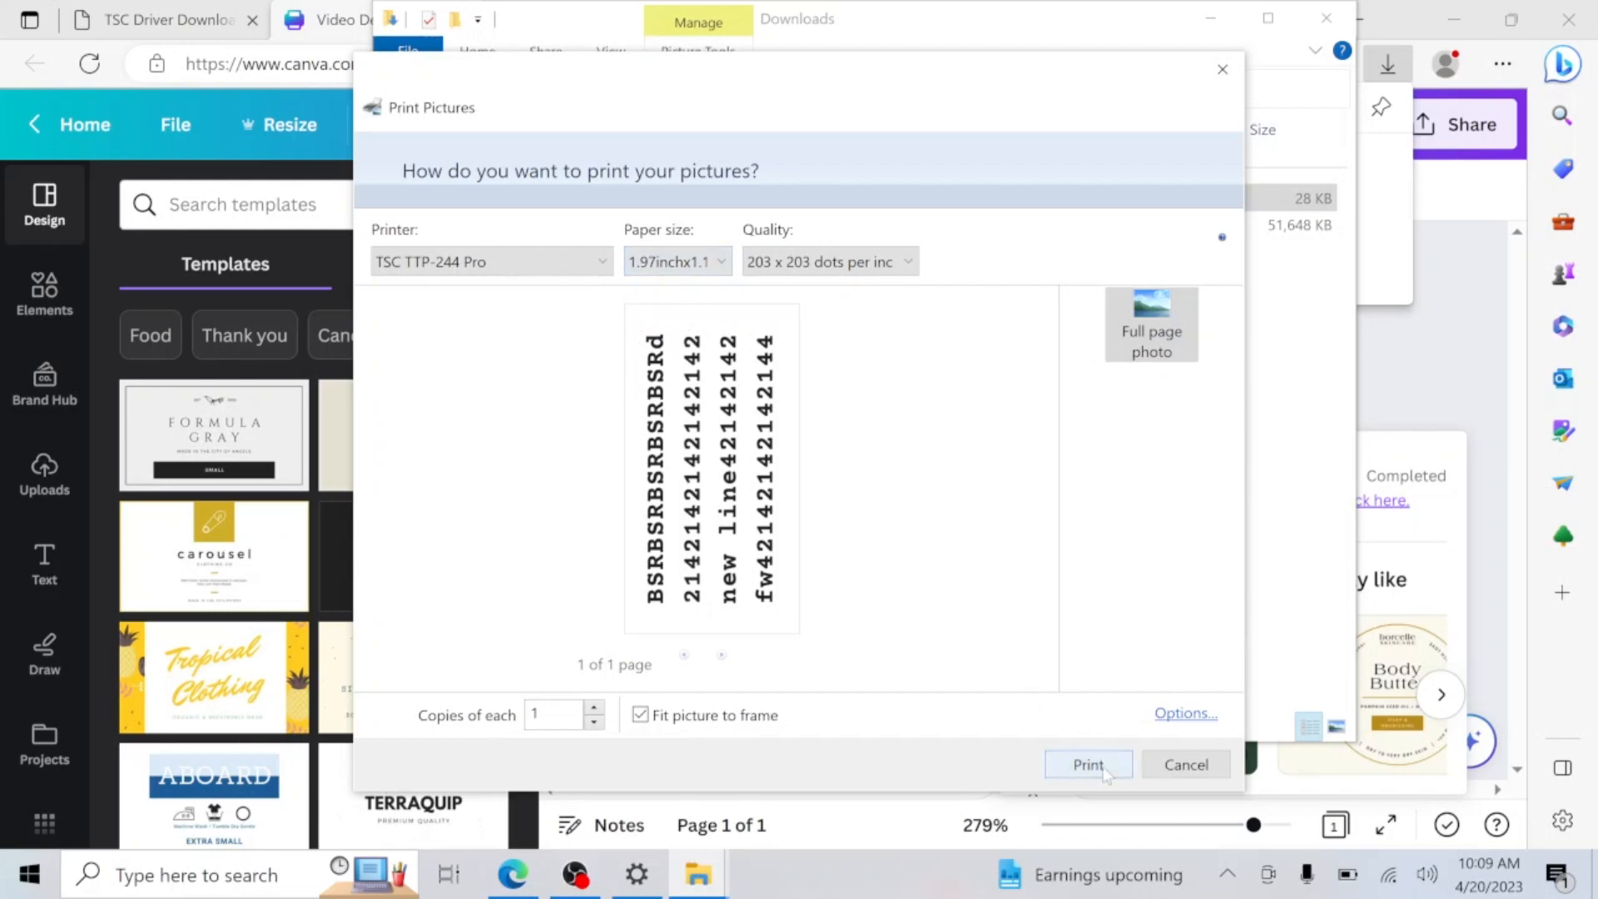
click(1184, 763)
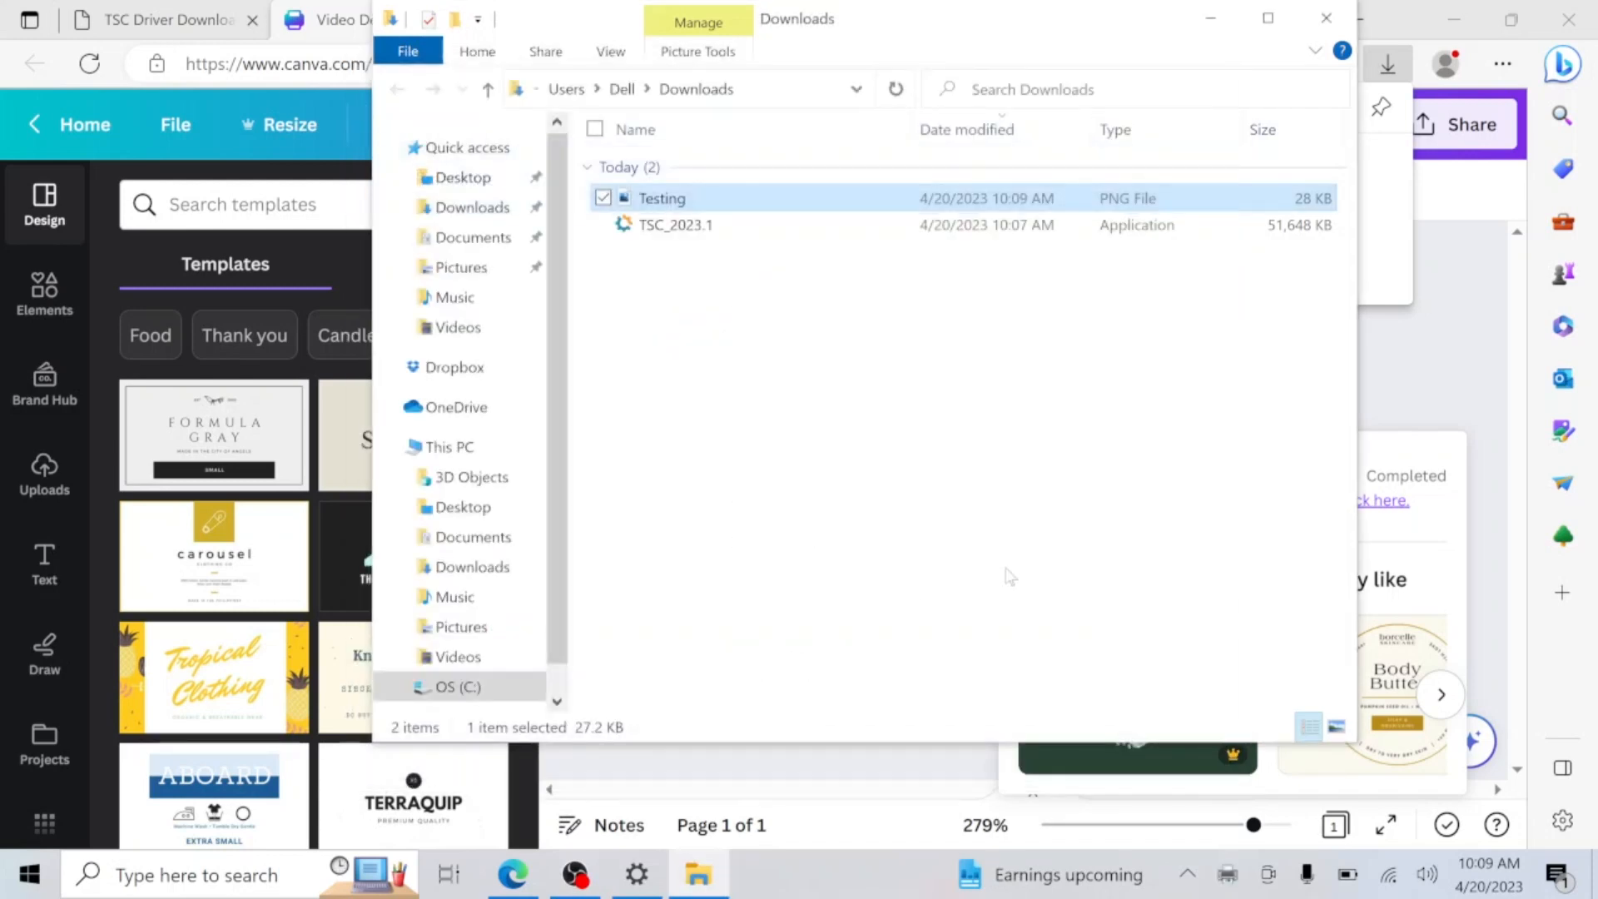